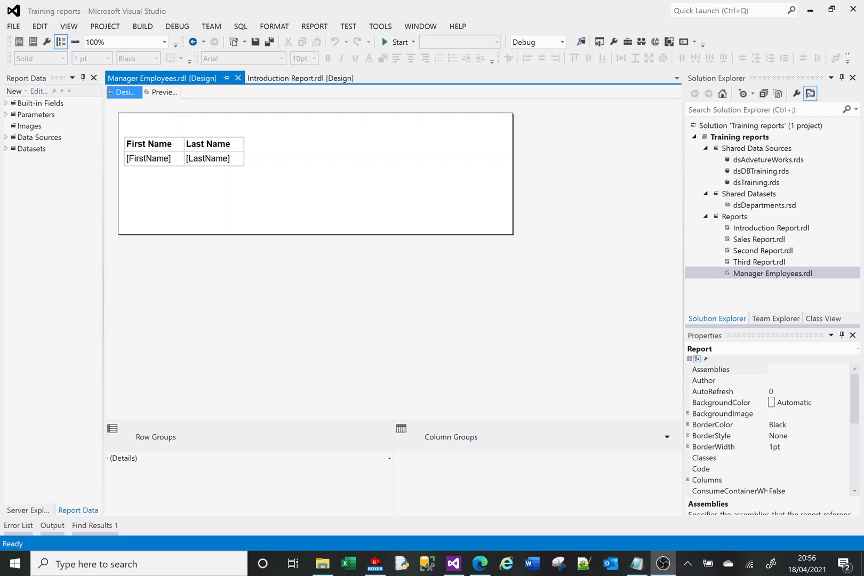
mouse_move(401, 215)
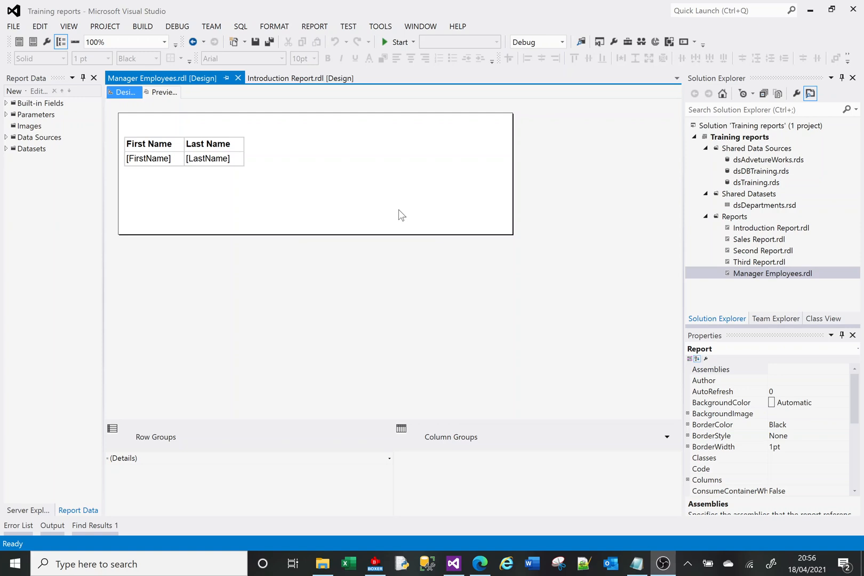
mouse_move(164, 95)
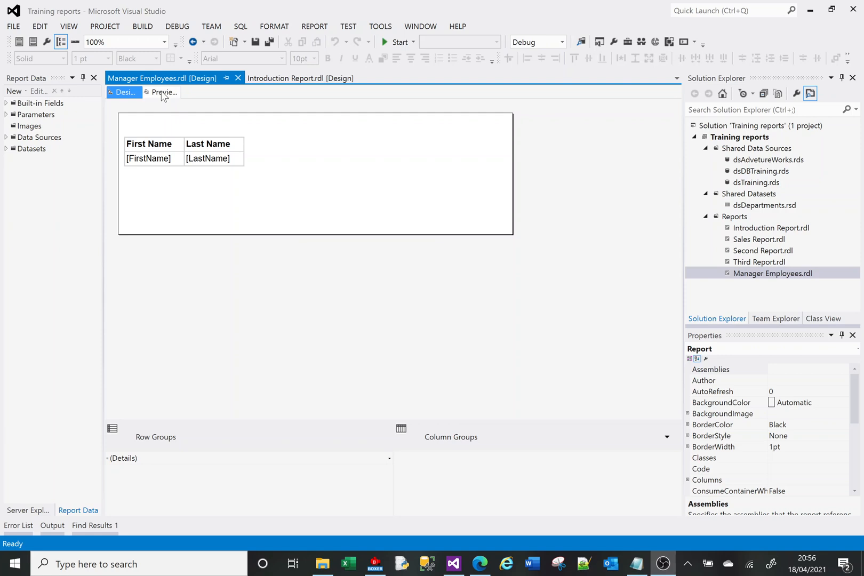
Preview the current report for the chosen manager, then return to the layout
left_click(161, 92)
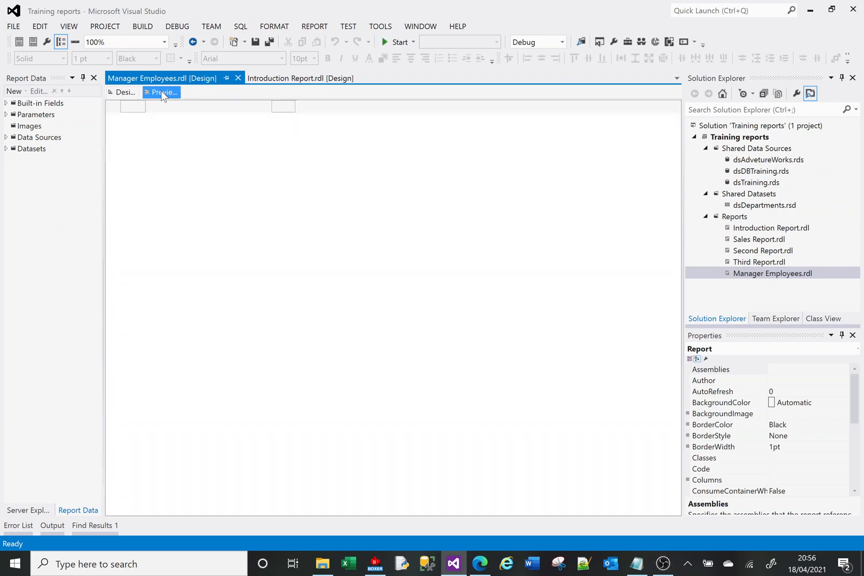
left_click(162, 93)
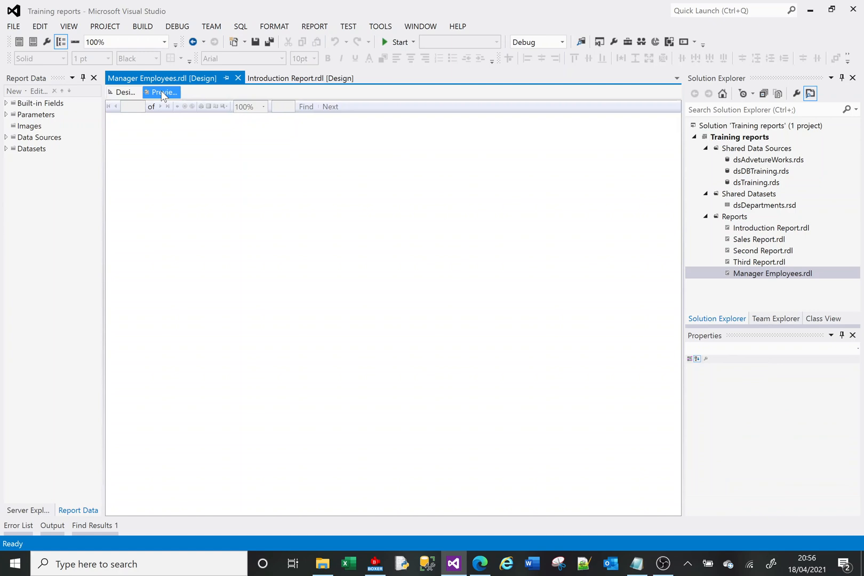
left_click(160, 92)
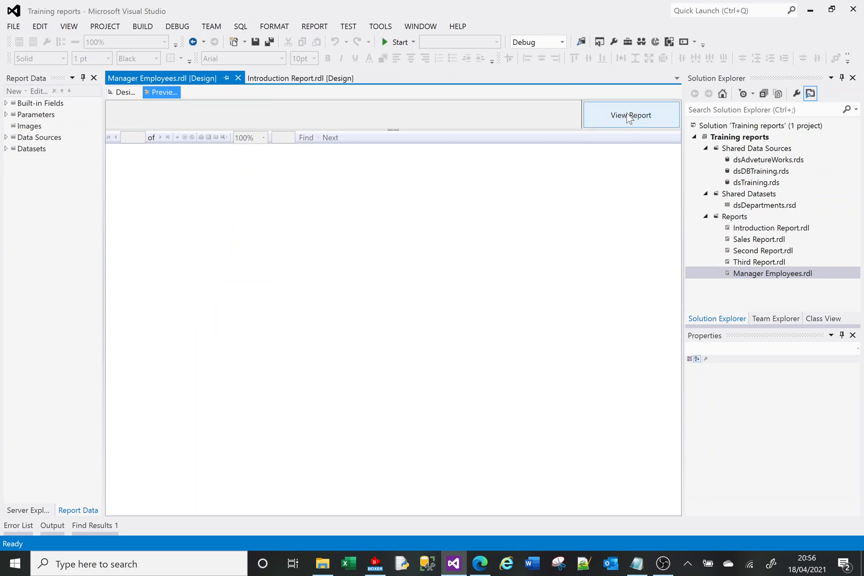
left_click(631, 115)
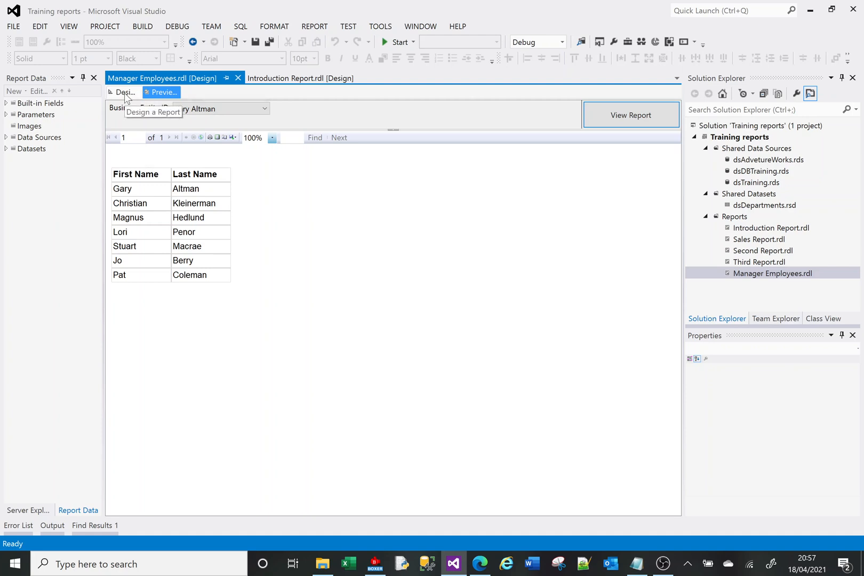
left_click(123, 92)
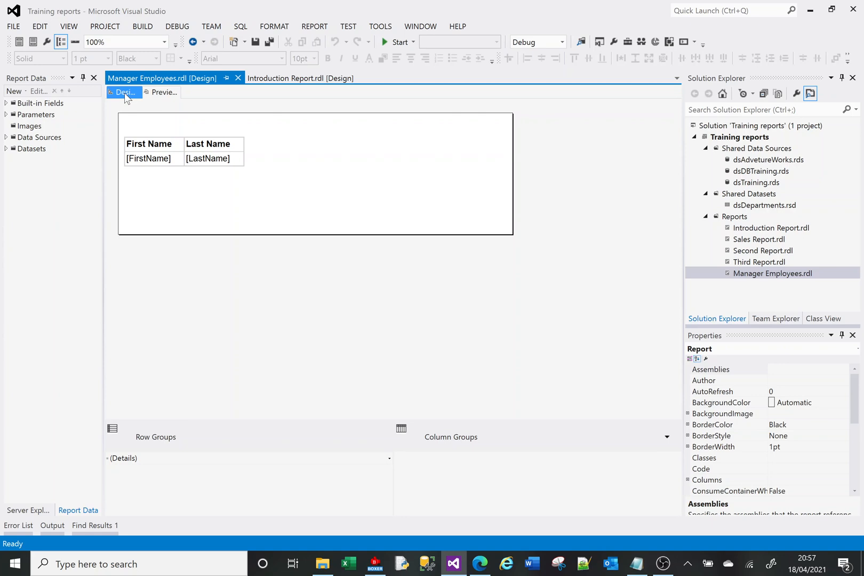
mouse_move(637, 214)
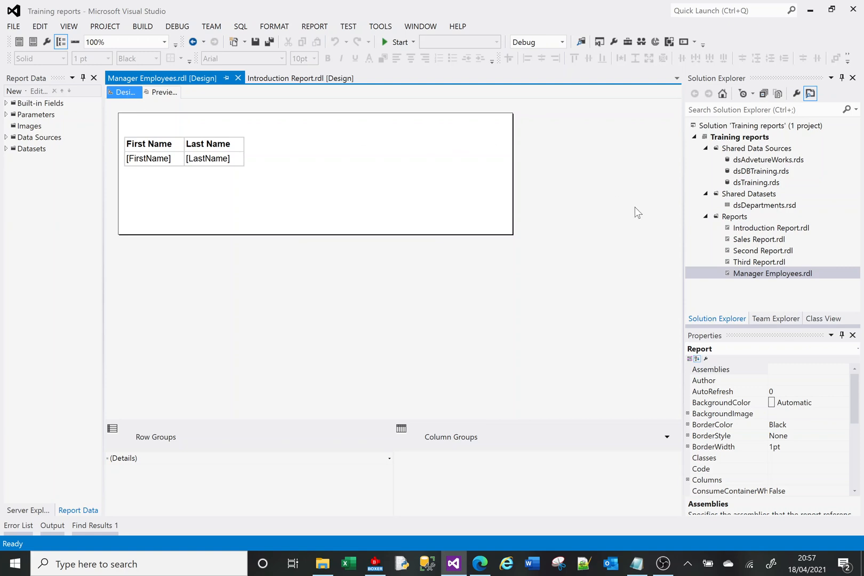
mouse_move(156, 130)
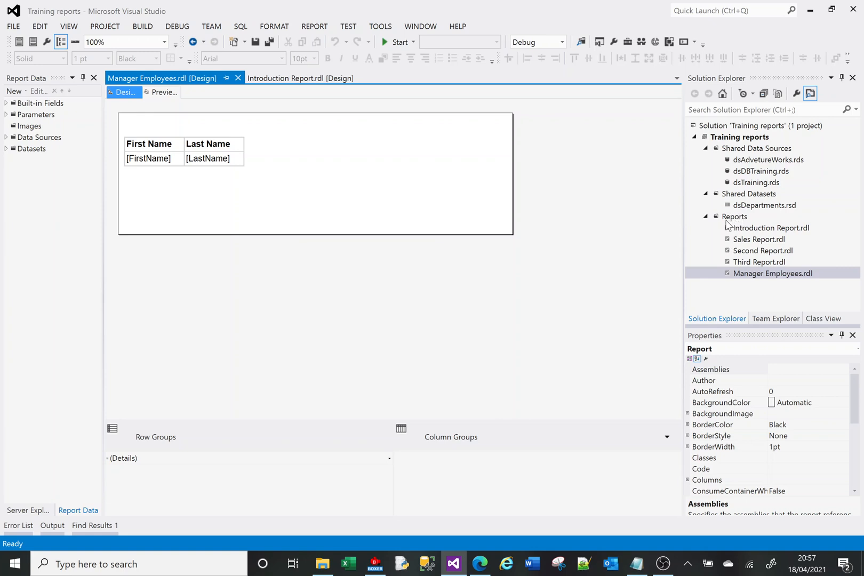
Add a new blank report named Manager Report to the Reports folder
right_click(734, 216)
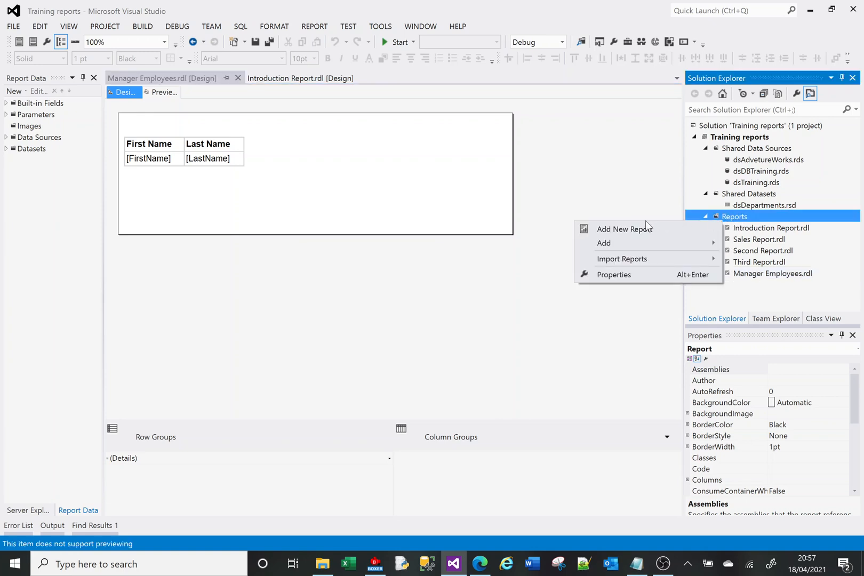
mouse_move(604, 243)
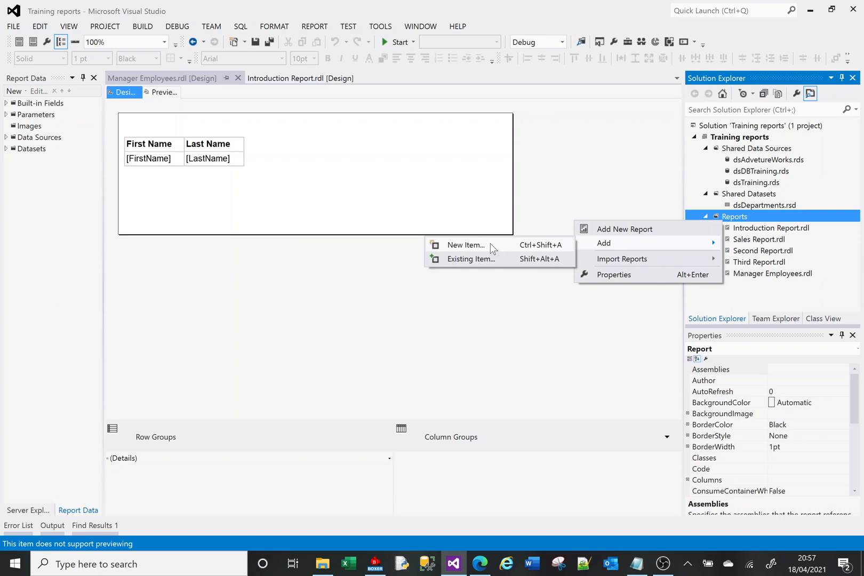
left_click(465, 245)
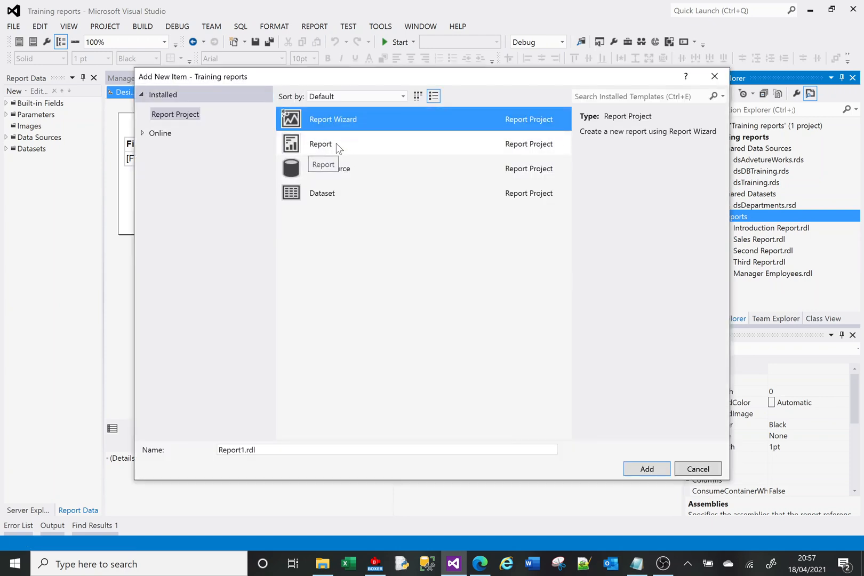
left_click(320, 144)
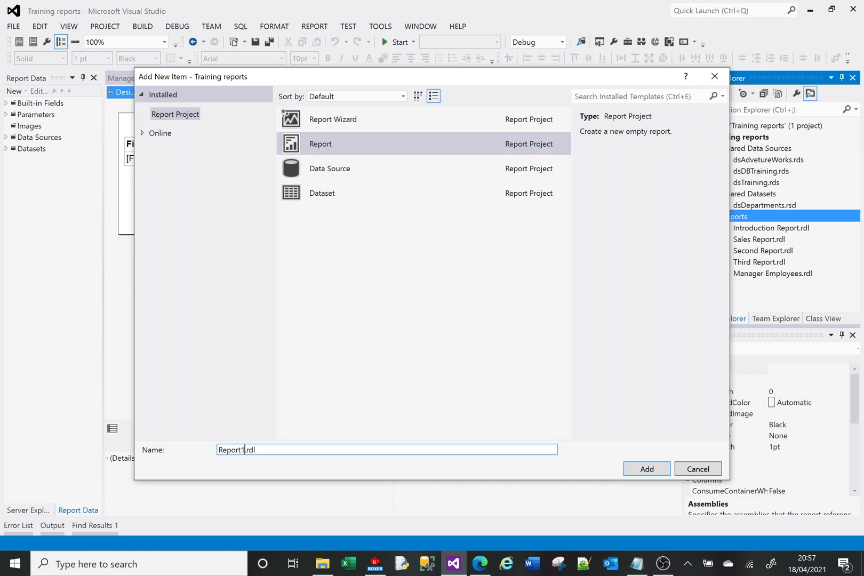
key("Backspace")
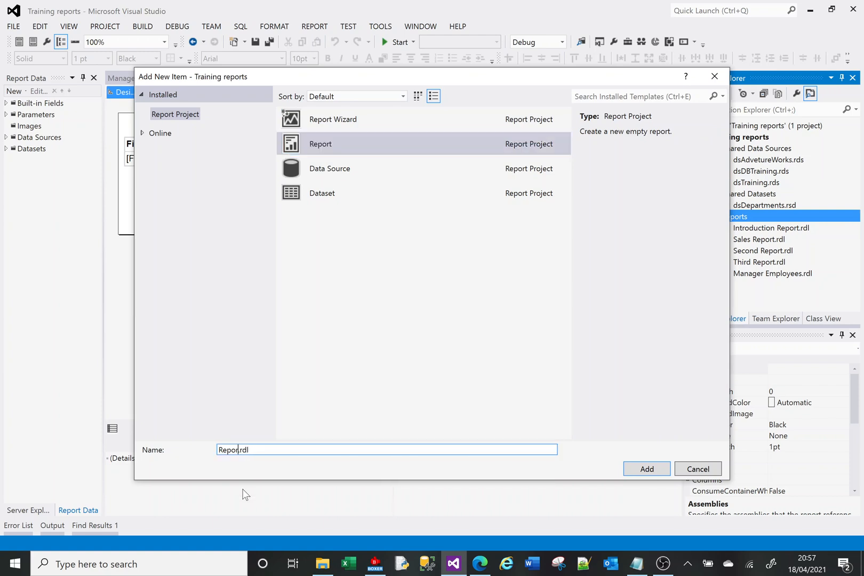
type("Manager")
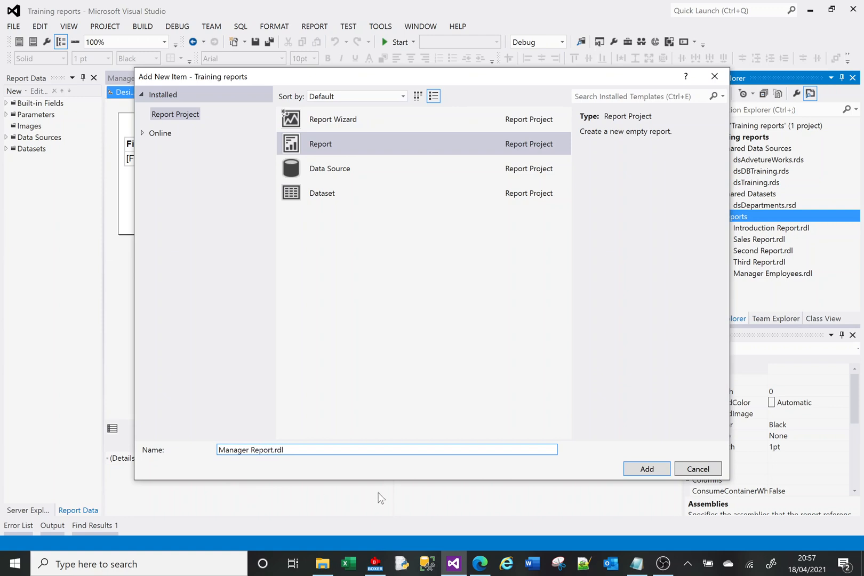
left_click(646, 469)
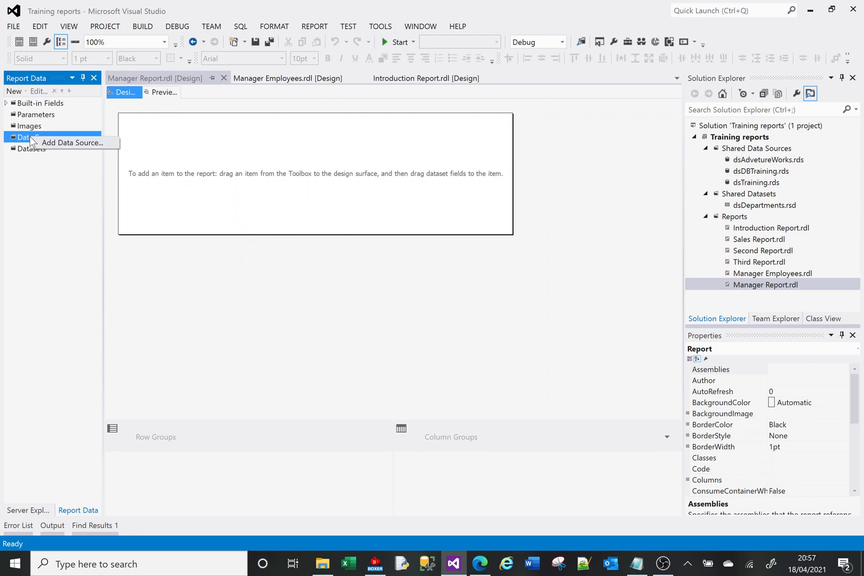
Add DataSource1 as a shared reference to dsAdvetureWorks
left_click(72, 143)
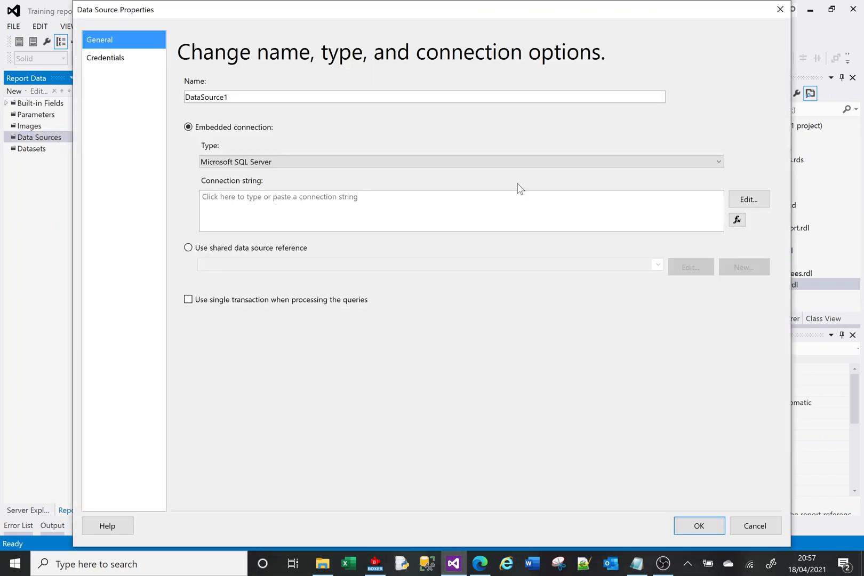
left_click(189, 248)
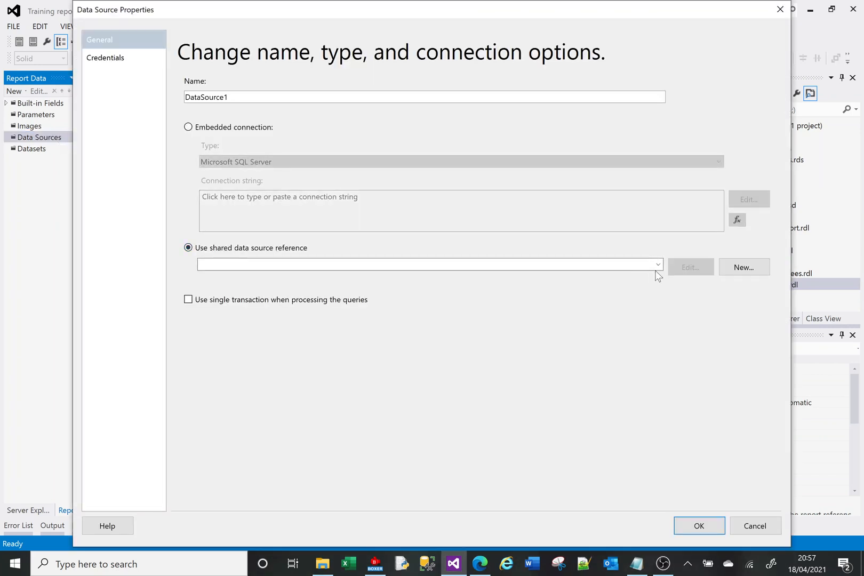
left_click(658, 265)
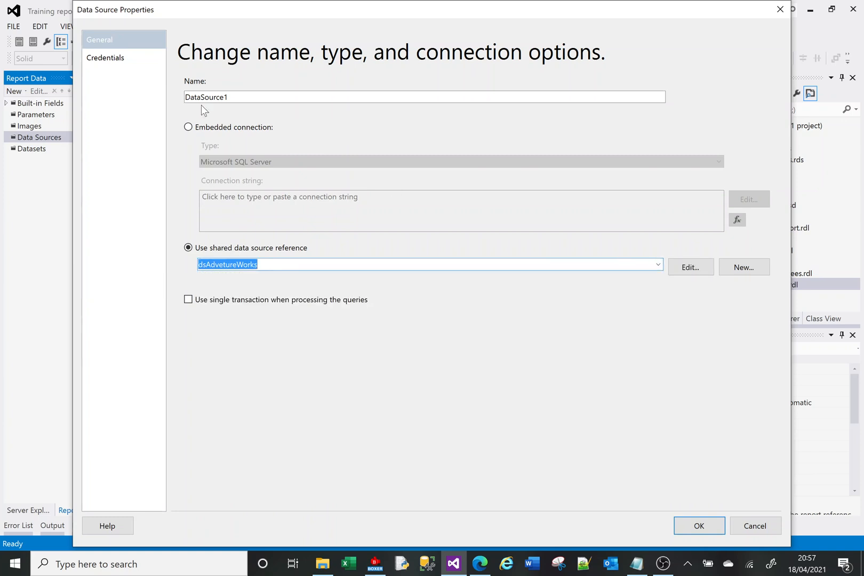
left_click(699, 526)
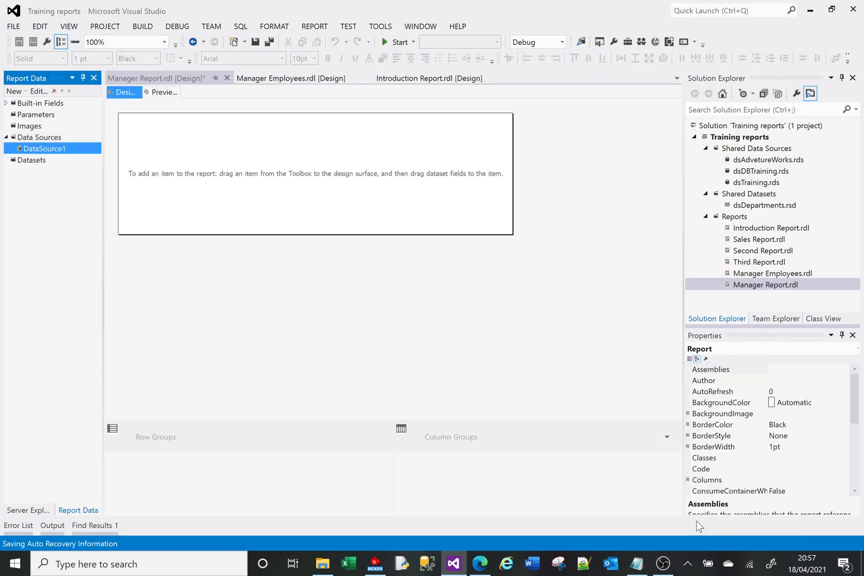
Add an embedded dataset and paste in the prepared manager-employee SQL query
right_click(32, 160)
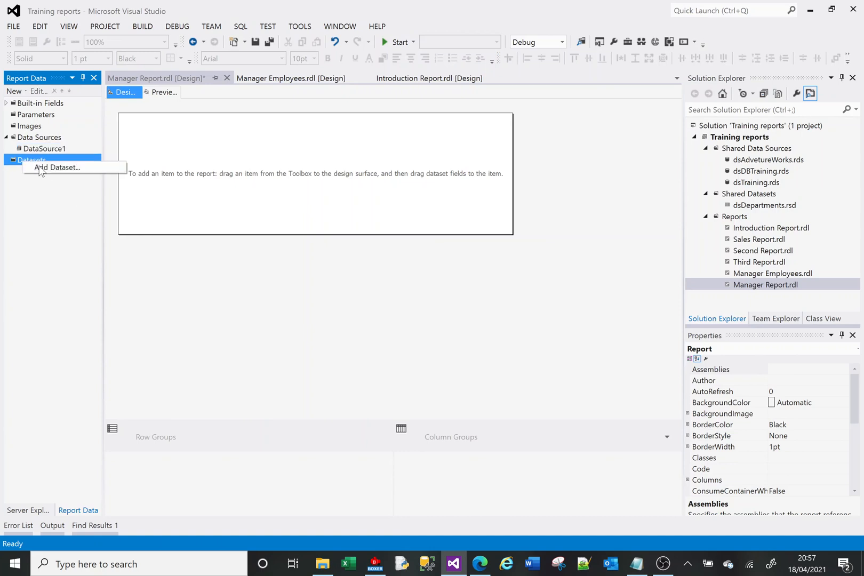
left_click(57, 168)
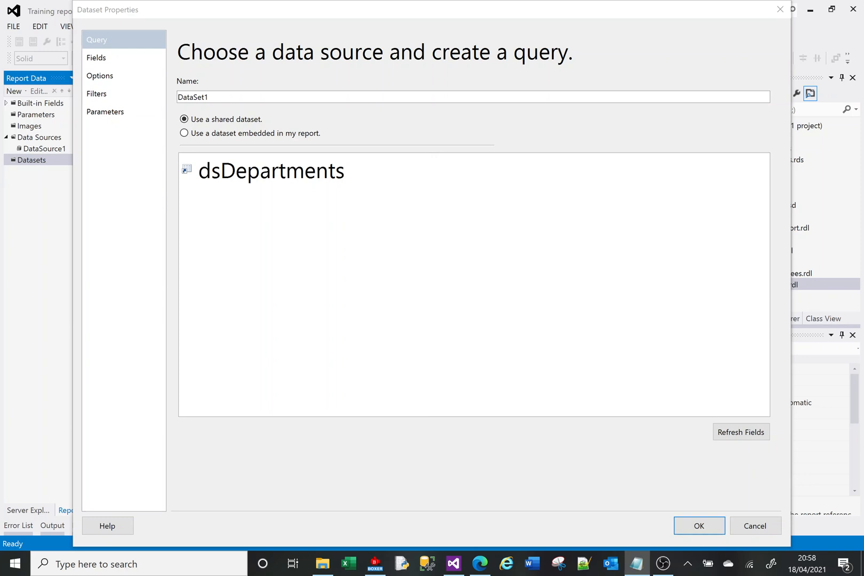
mouse_move(184, 133)
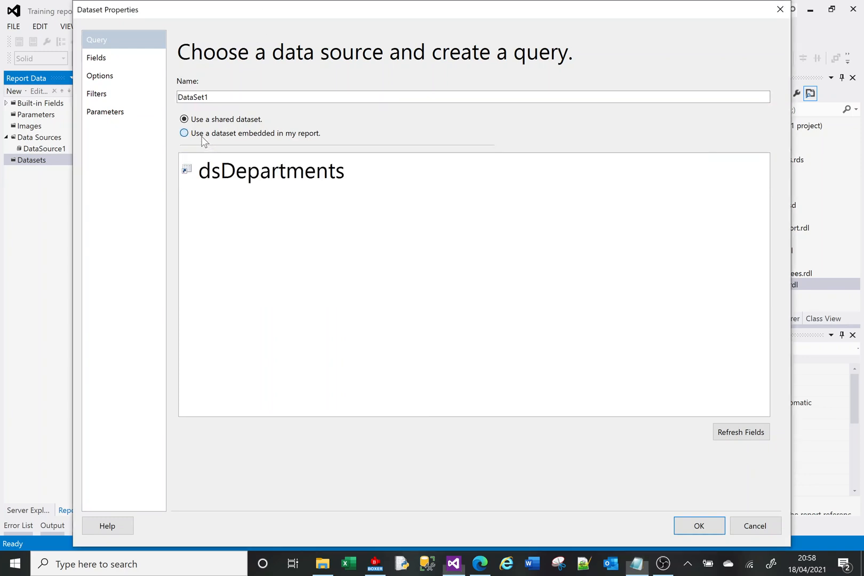
left_click(184, 134)
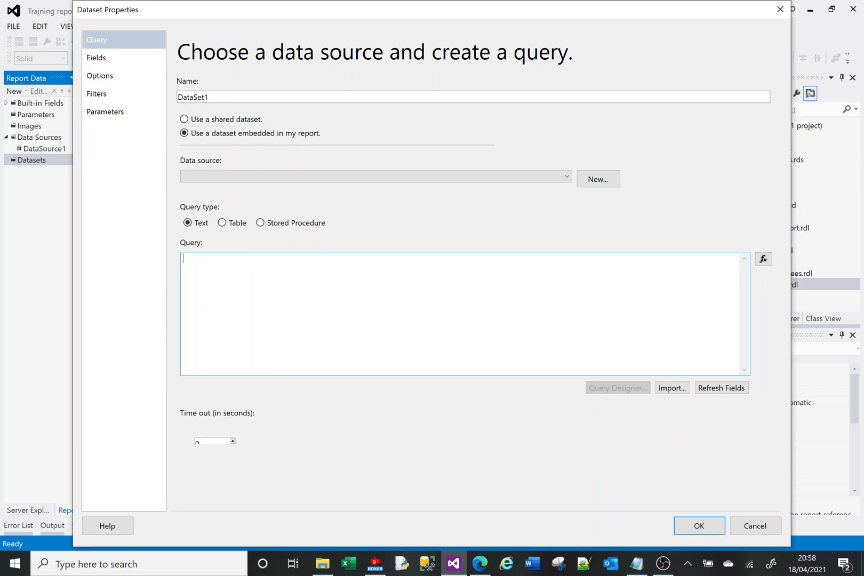
right_click(184, 260)
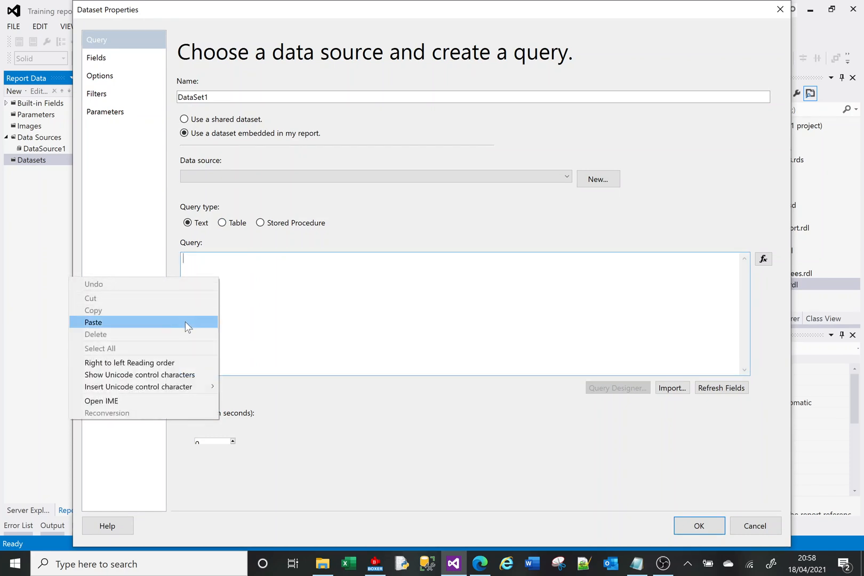
left_click(93, 322)
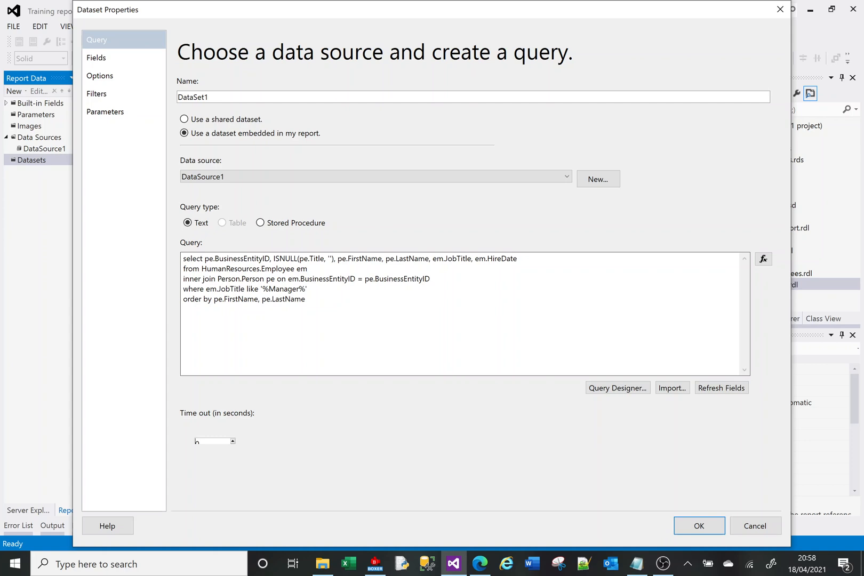
Edit the query after the ISNULL expression, check the returned fields, and confirm DataSet1
left_click(97, 57)
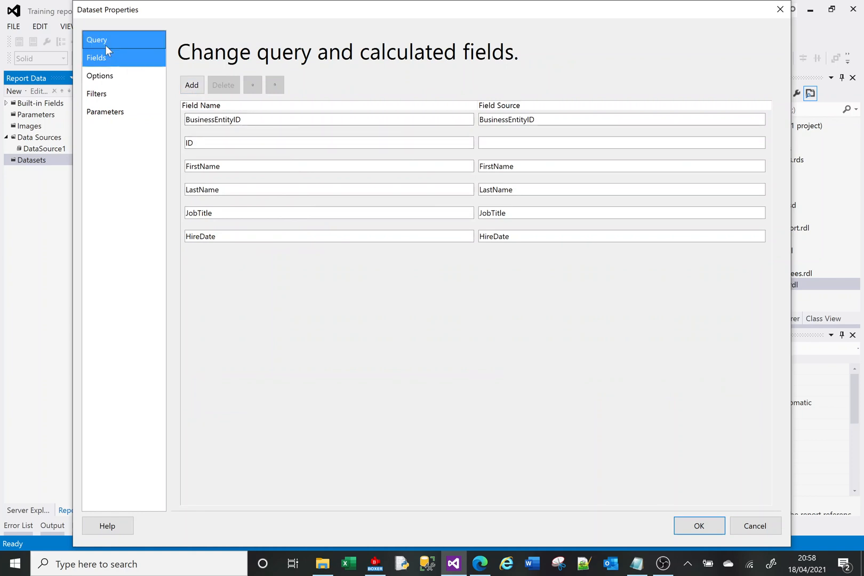
left_click(97, 40)
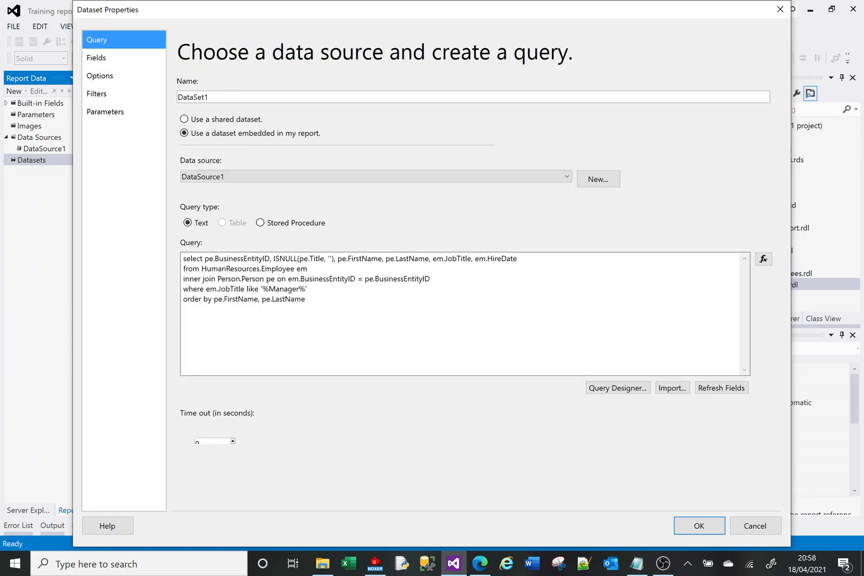
left_click(333, 258)
type(" 'Title'")
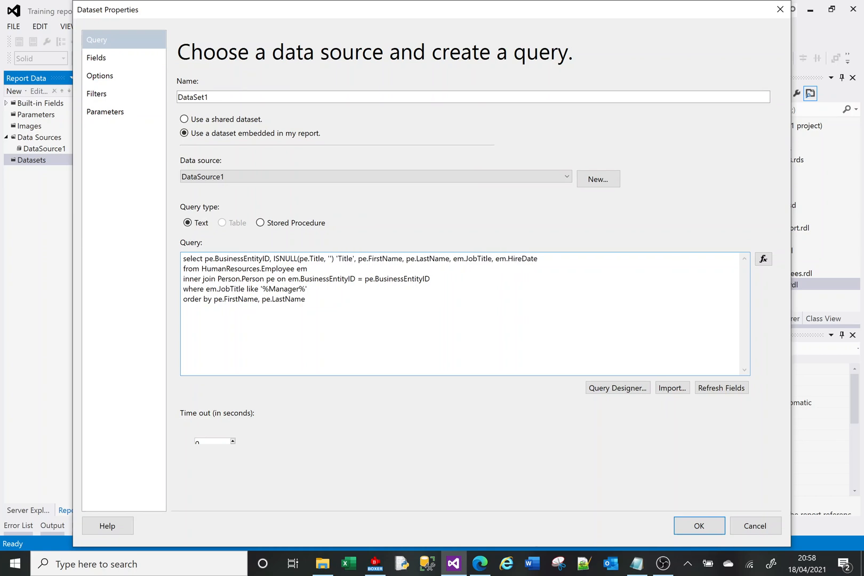
left_click(356, 259)
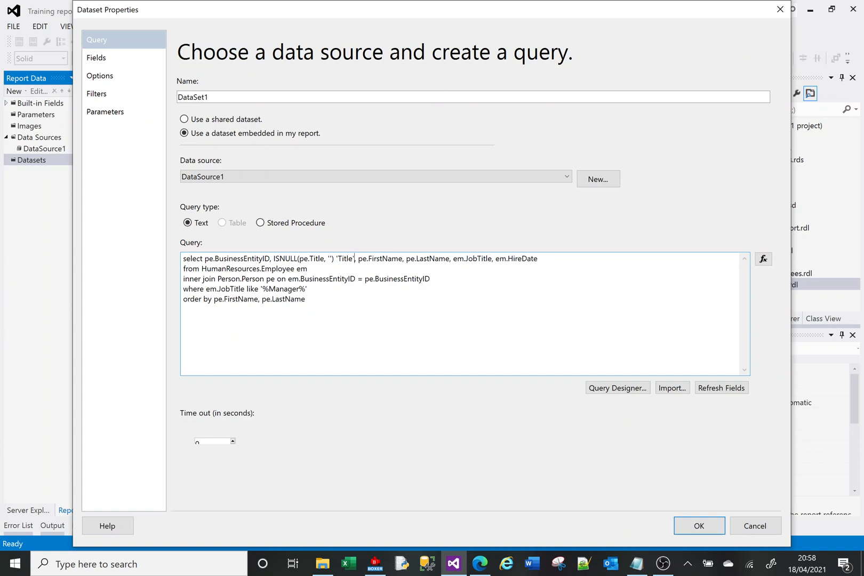
left_click(721, 388)
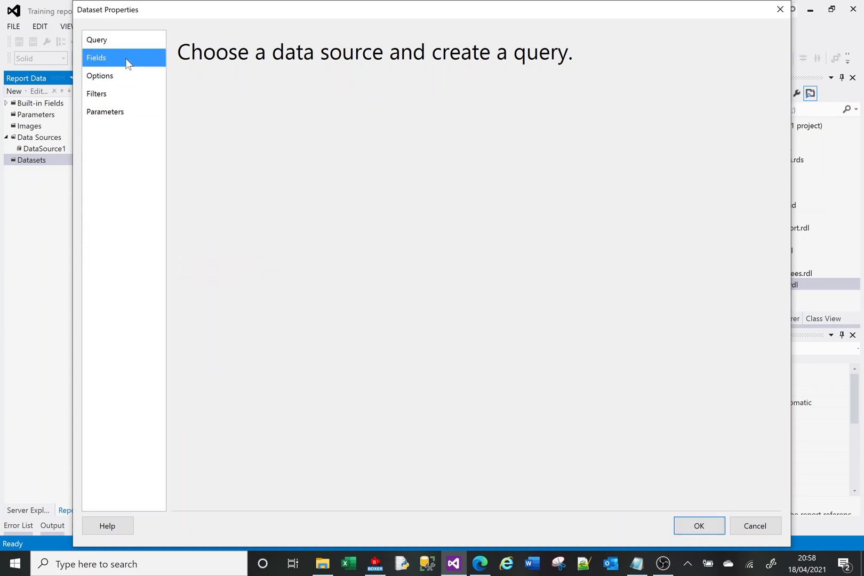
left_click(97, 57)
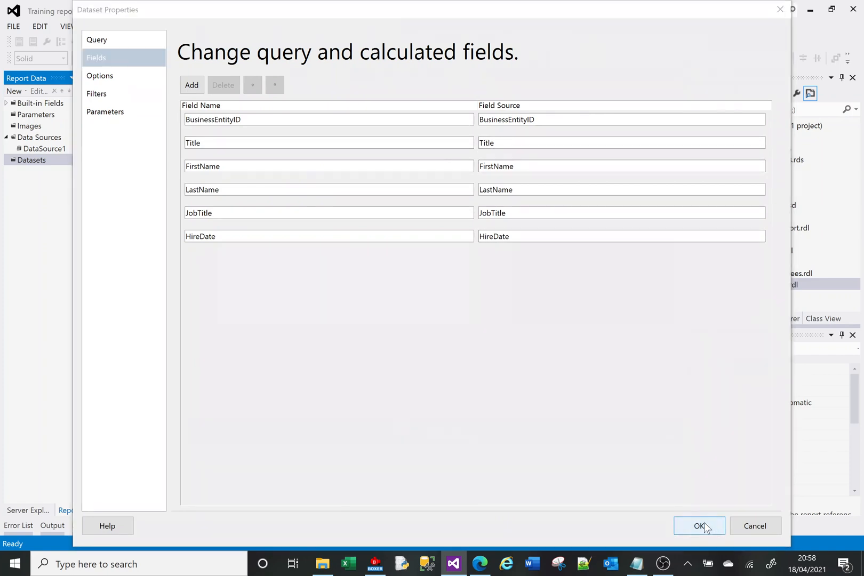
left_click(699, 526)
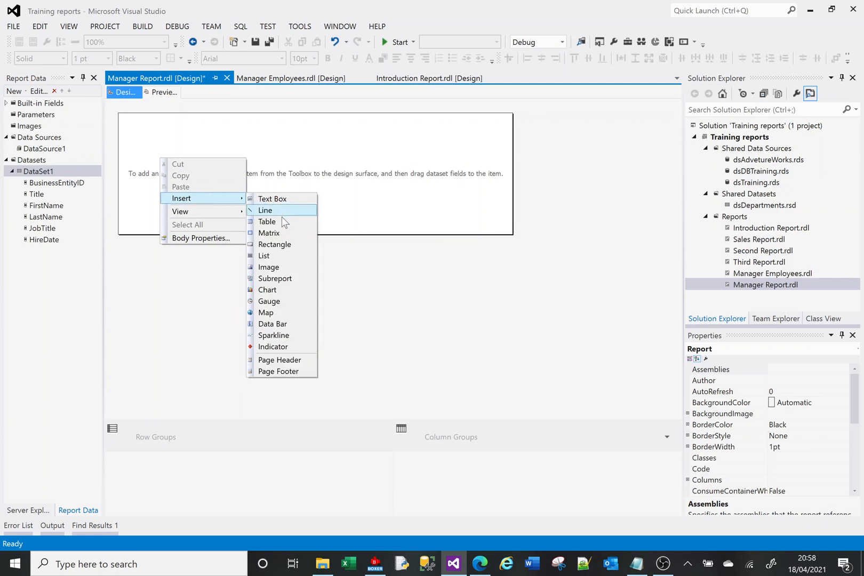
Insert a table with Title, FirstName, LastName, JobTitle and HireDate, and preview the data
left_click(267, 221)
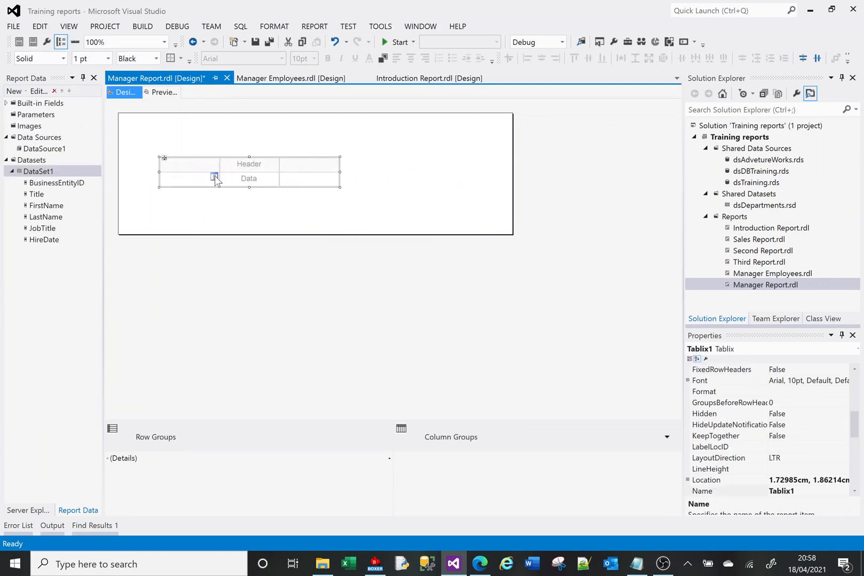
left_click(215, 177)
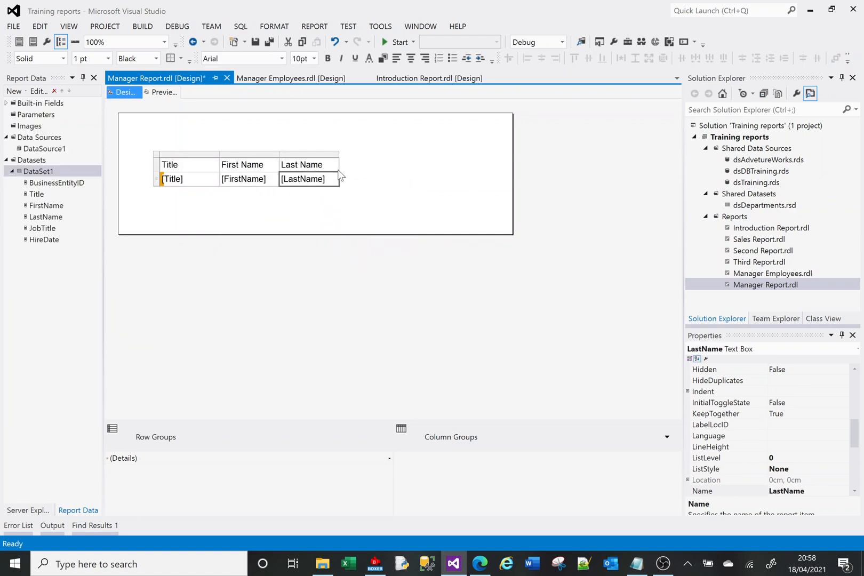
right_click(308, 164)
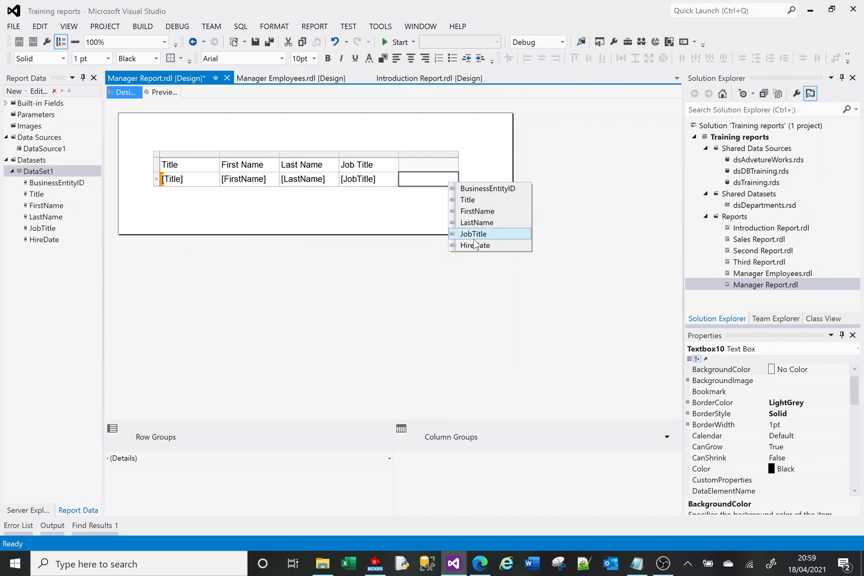
left_click(475, 245)
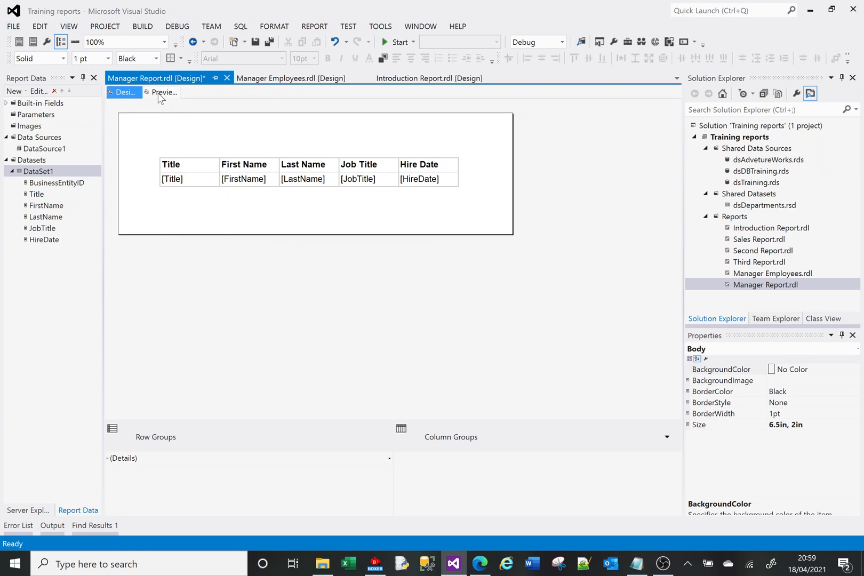
left_click(163, 92)
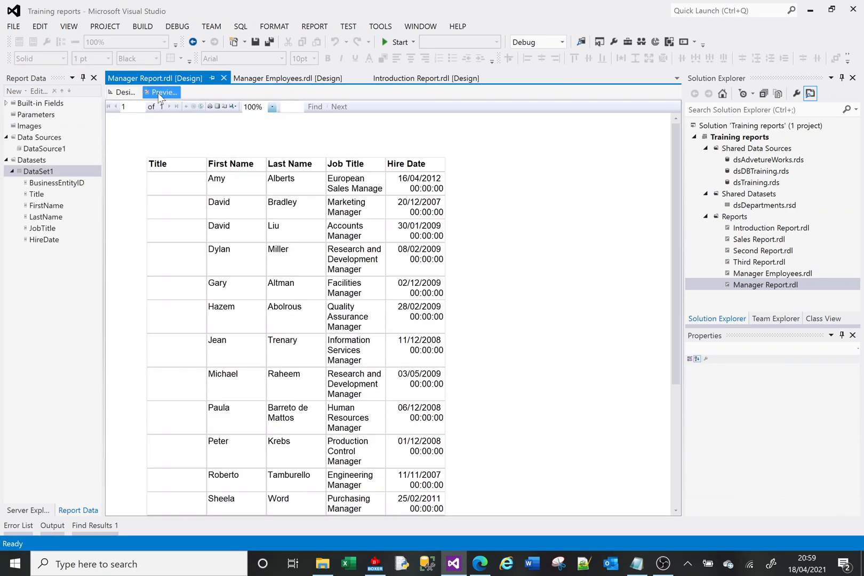
left_click(122, 93)
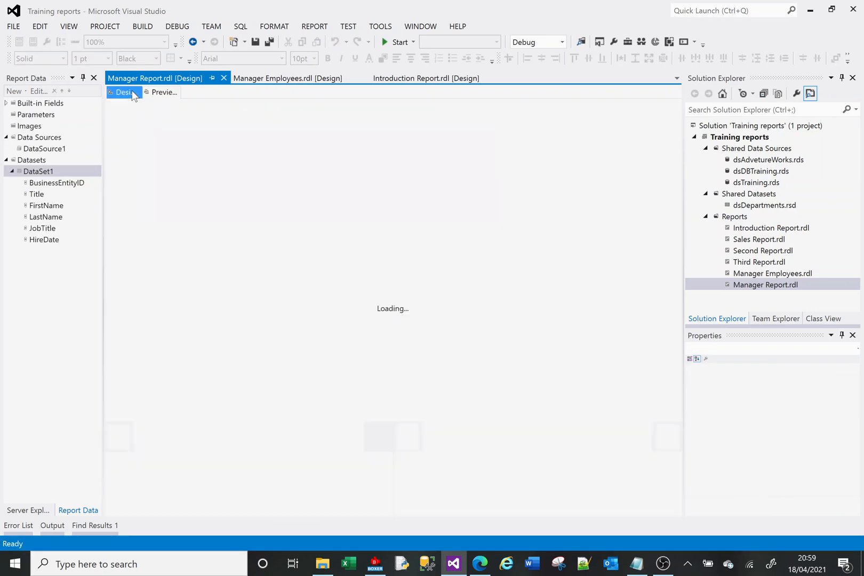
Widen Job Title, format HireDate as 31/01/2000, and preview the dates
left_click(123, 92)
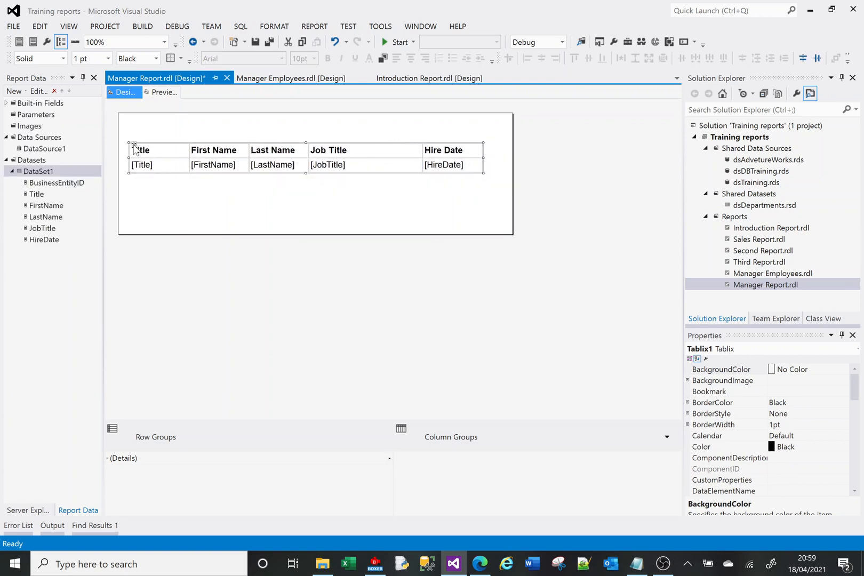
right_click(452, 164)
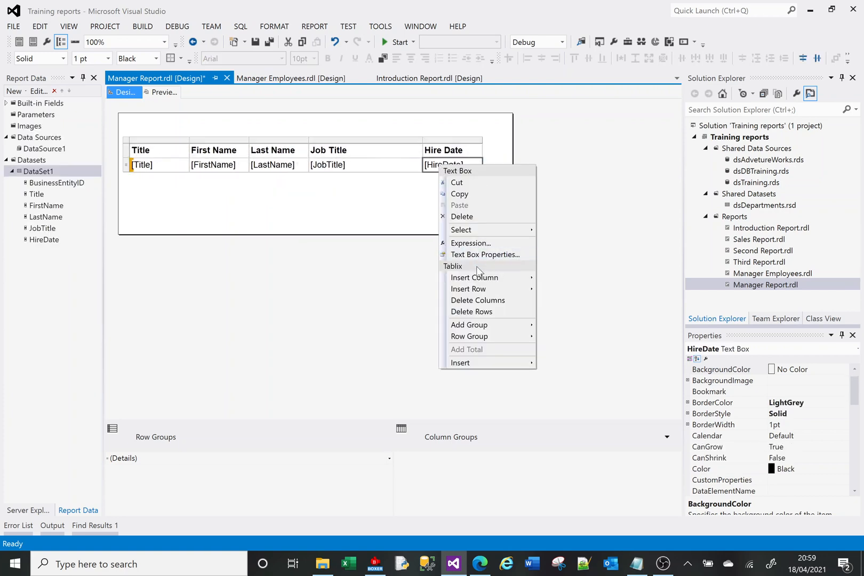
left_click(484, 254)
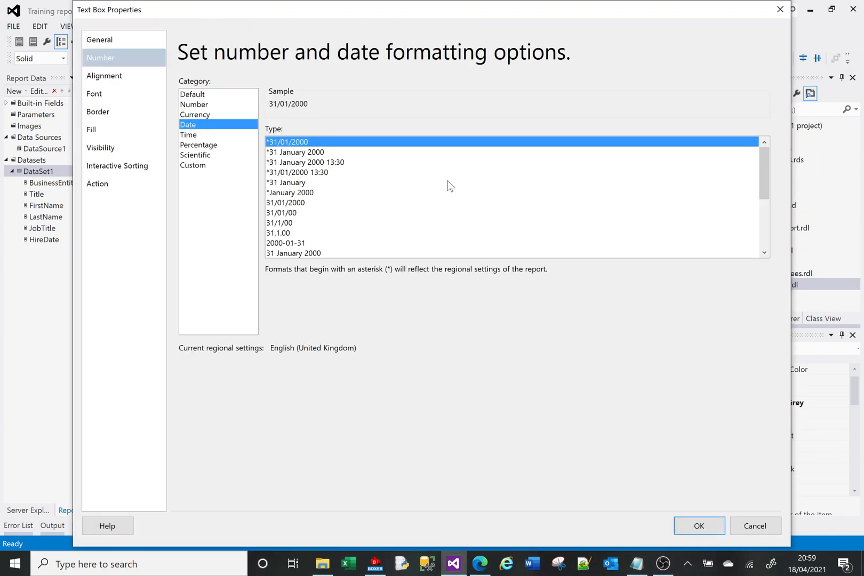
left_click(285, 202)
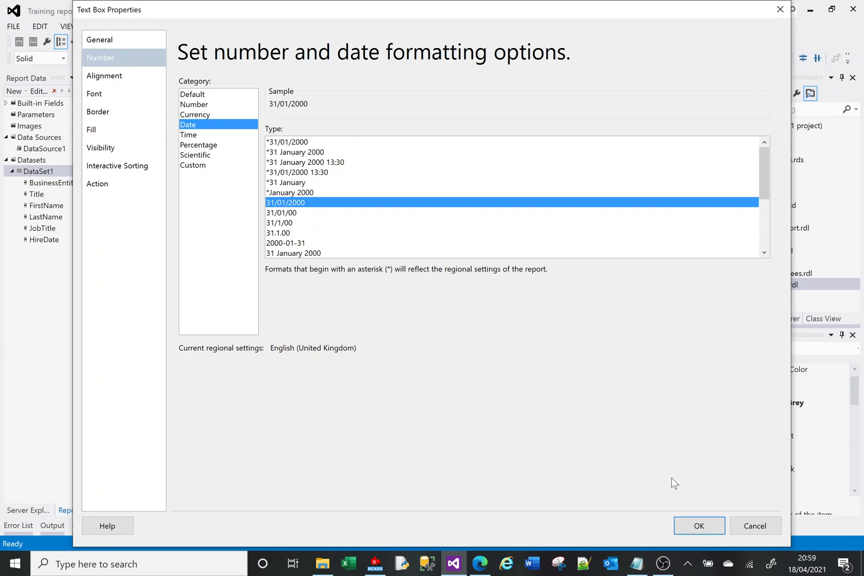
left_click(699, 526)
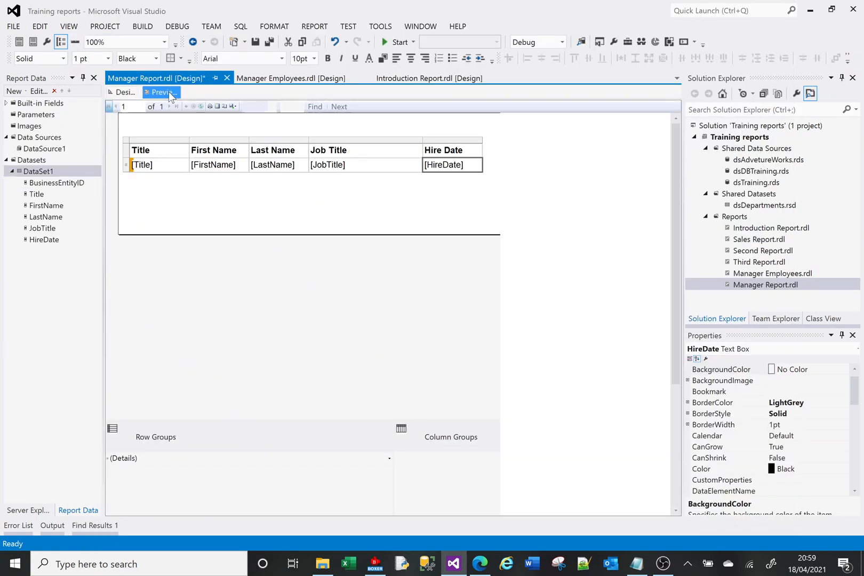
left_click(160, 92)
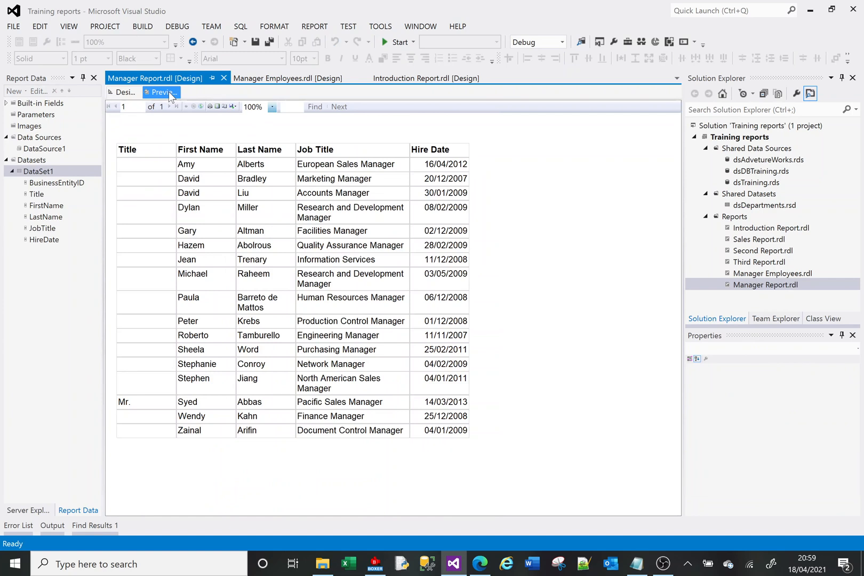
mouse_move(250, 253)
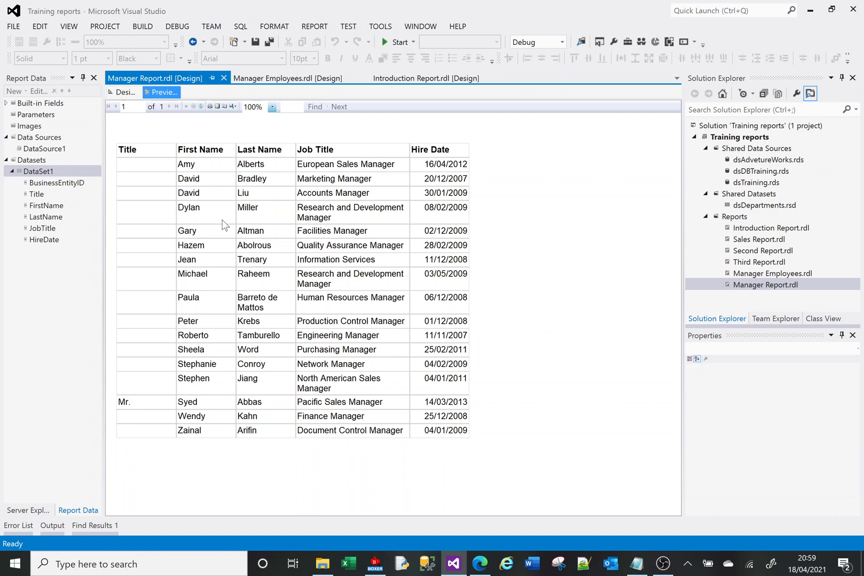
mouse_move(252, 335)
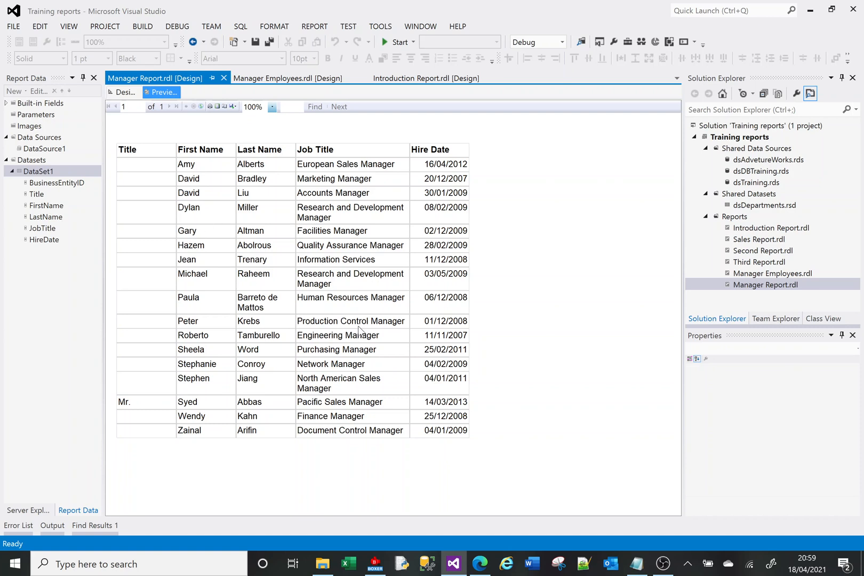
Return to the design layout and select the FirstName data cell
left_click(123, 92)
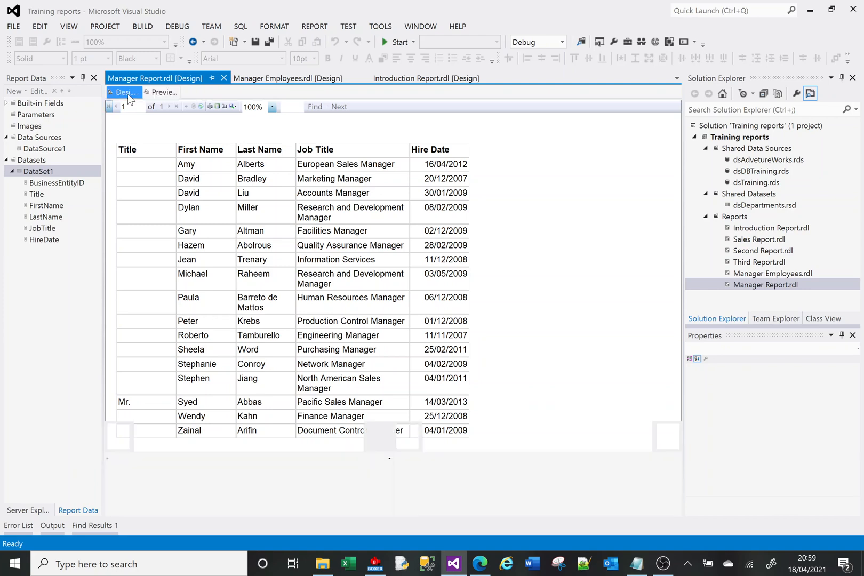
left_click(126, 93)
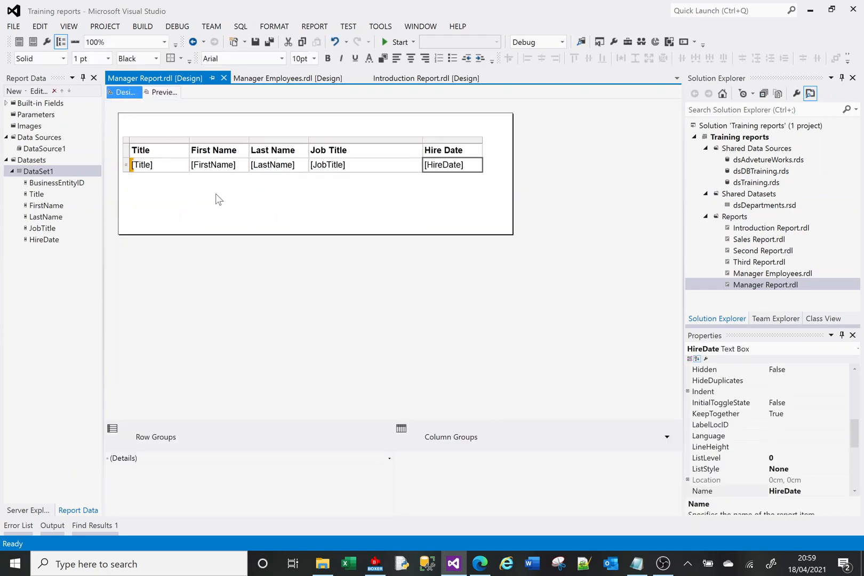
left_click(218, 164)
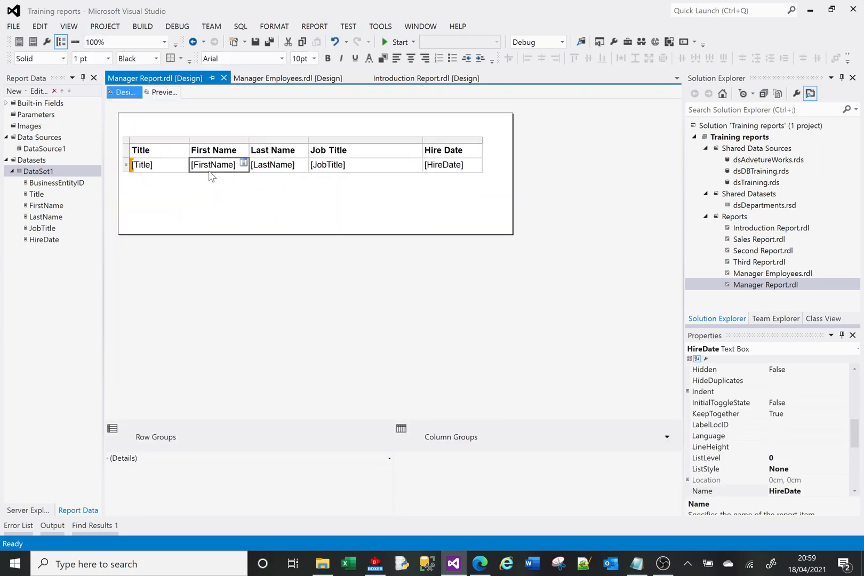
Open the [FirstName] cell's Text Box Properties and show its Action page
right_click(216, 164)
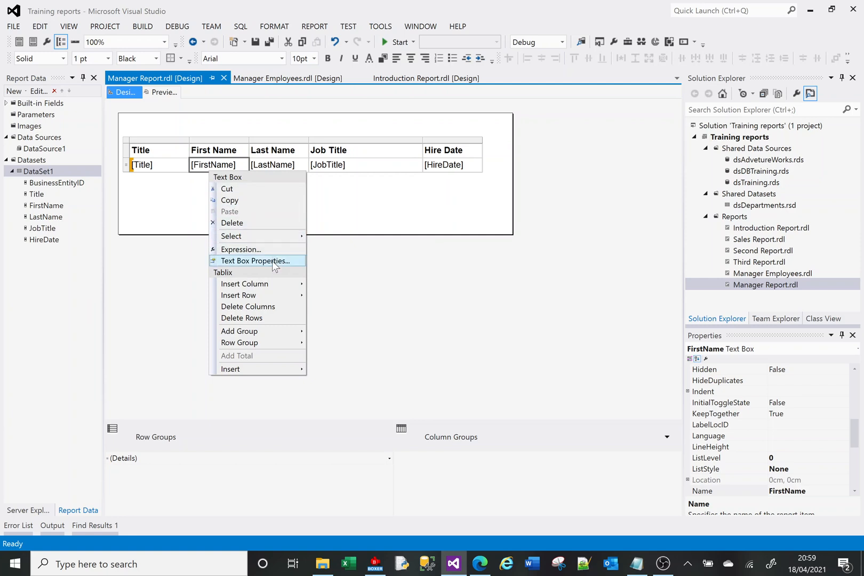
left_click(275, 266)
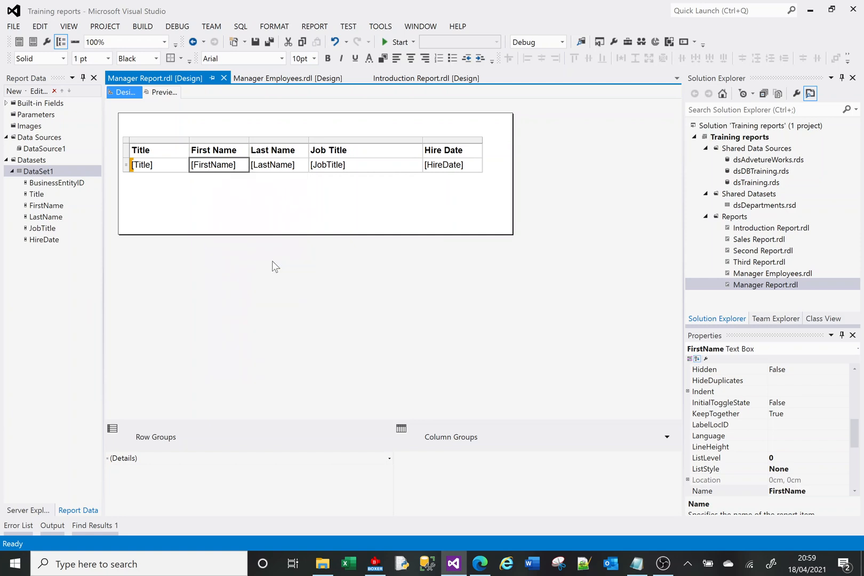
double_click(219, 165)
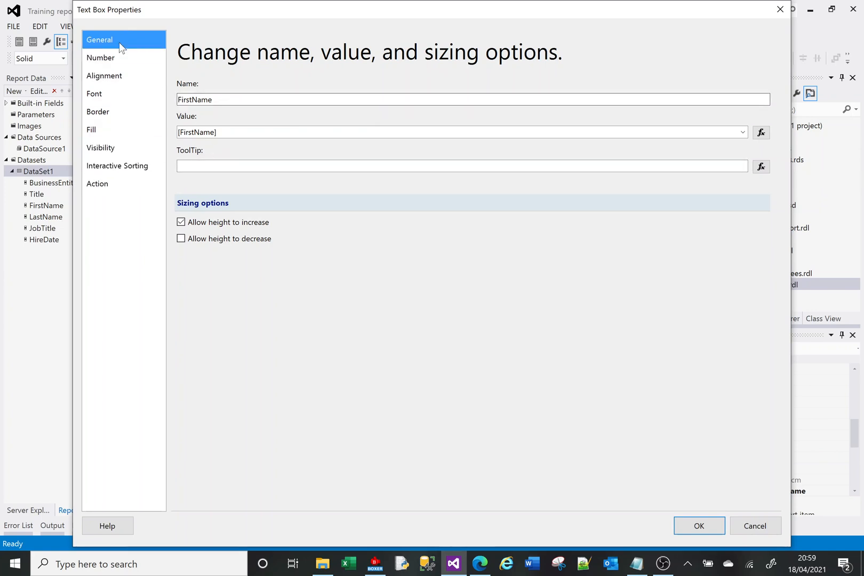
left_click(101, 57)
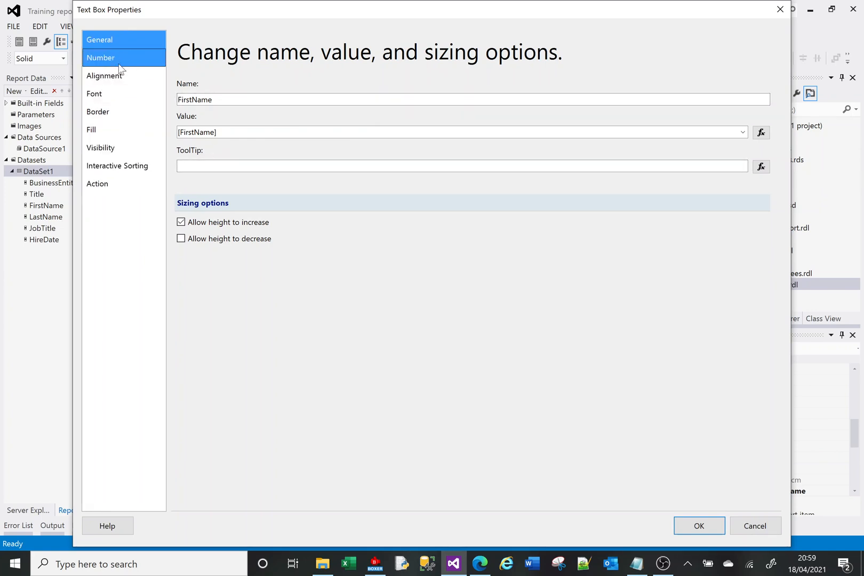
left_click(101, 58)
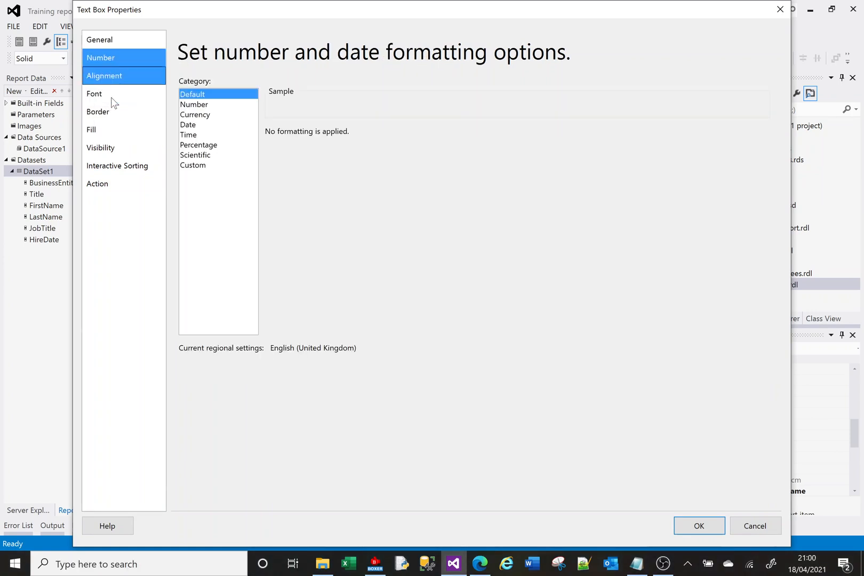
left_click(97, 184)
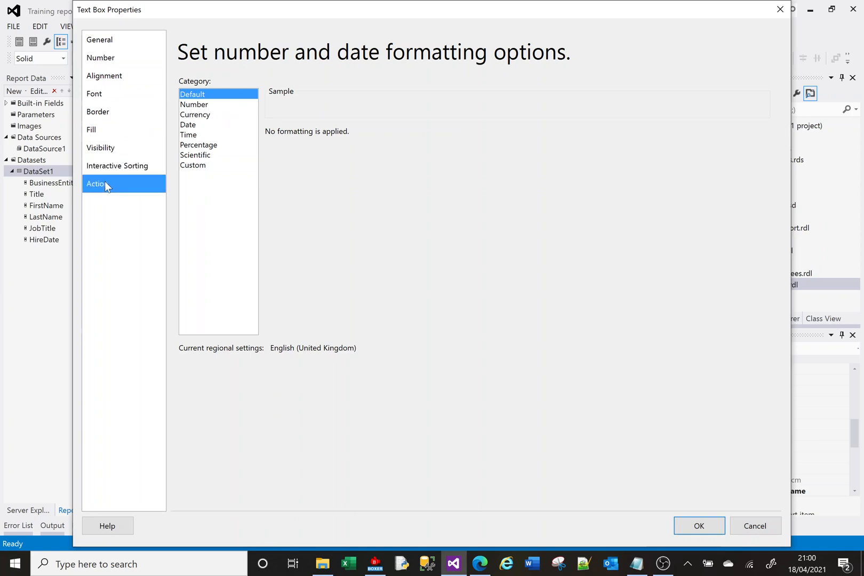
left_click(97, 183)
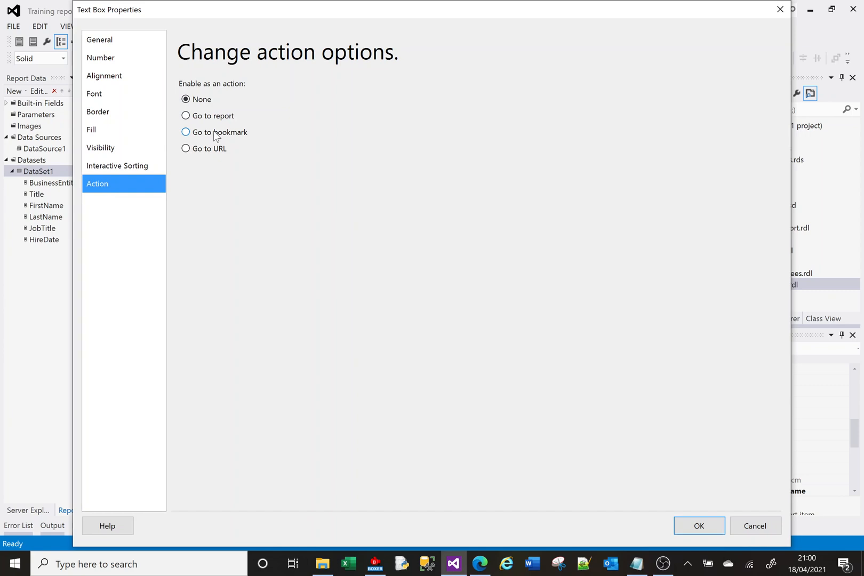
mouse_move(213, 153)
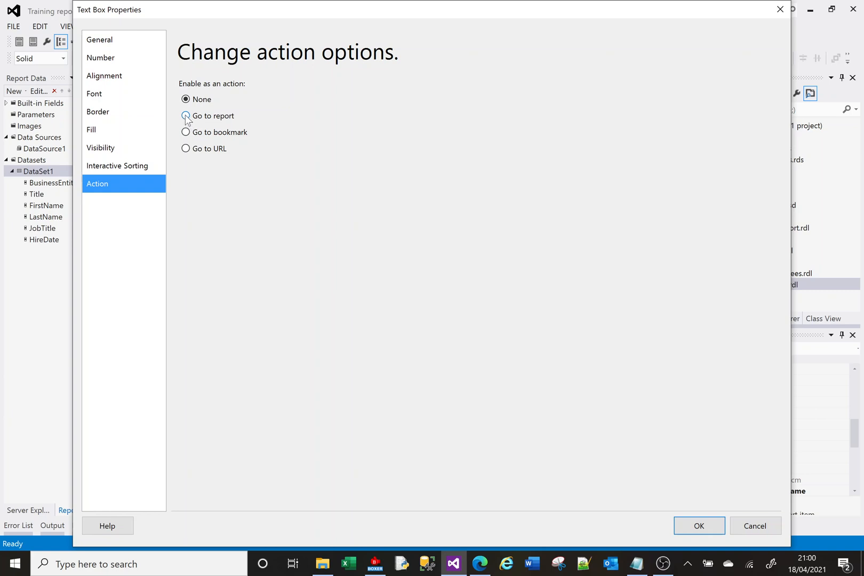
Link FirstName to the Manager Employees report, passing BusinessEntityID = [BusinessEntityID]
left_click(186, 116)
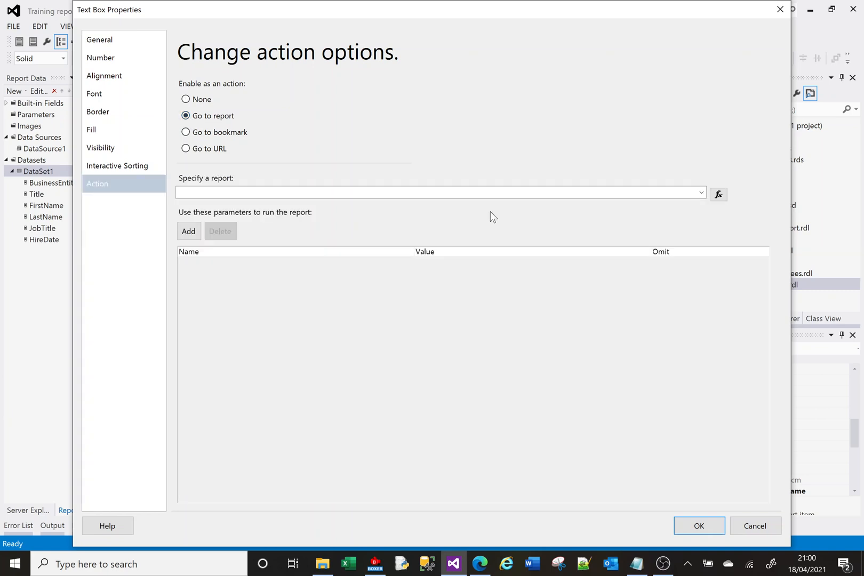
mouse_move(371, 177)
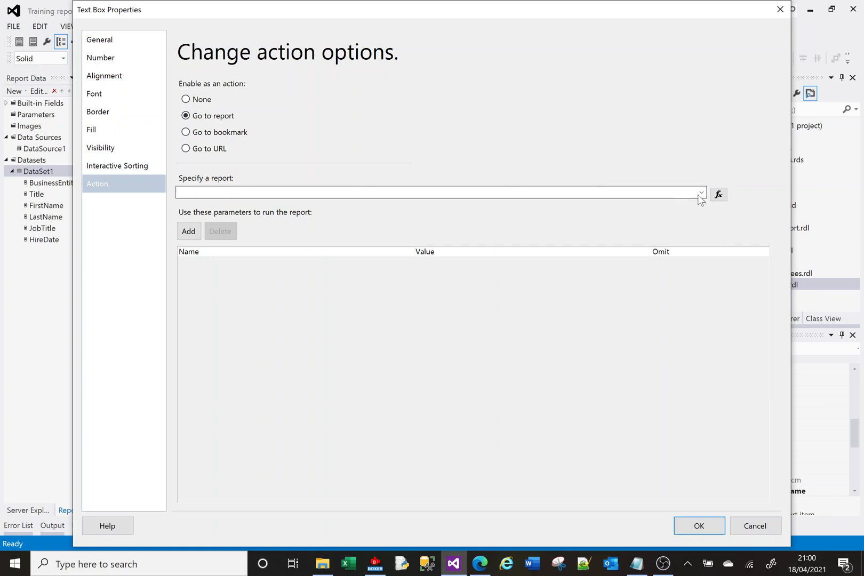
left_click(701, 194)
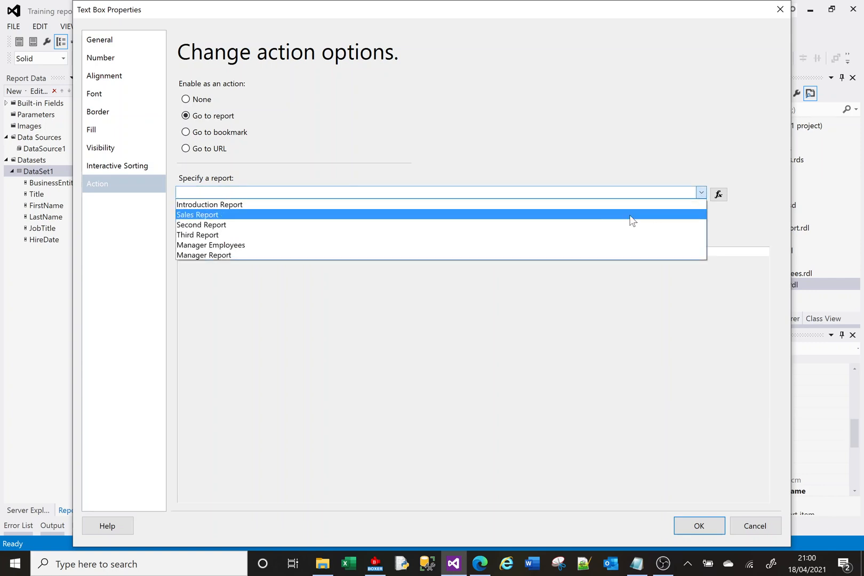
left_click(211, 245)
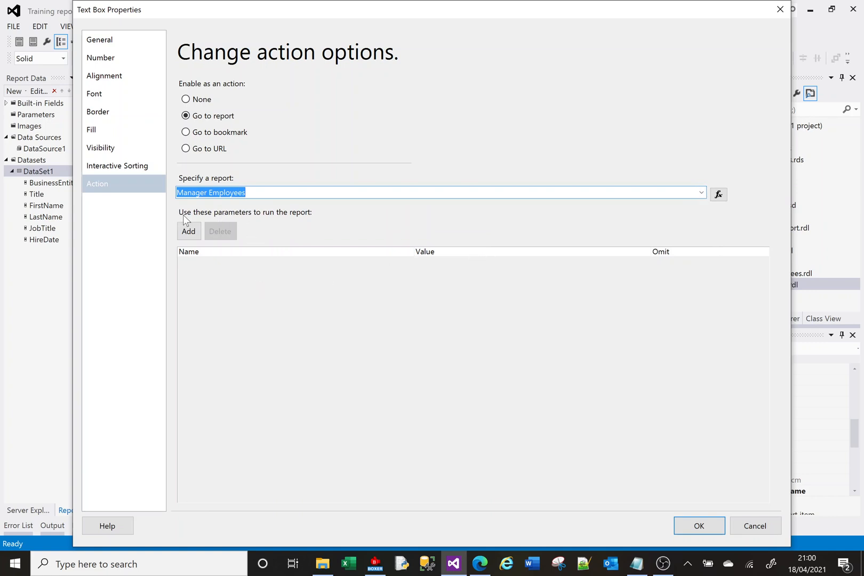
mouse_move(204, 216)
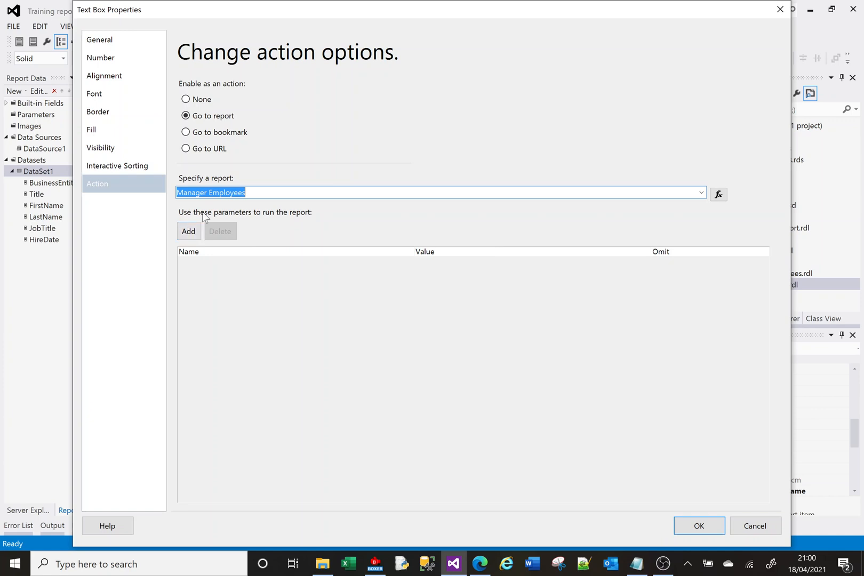
mouse_move(197, 214)
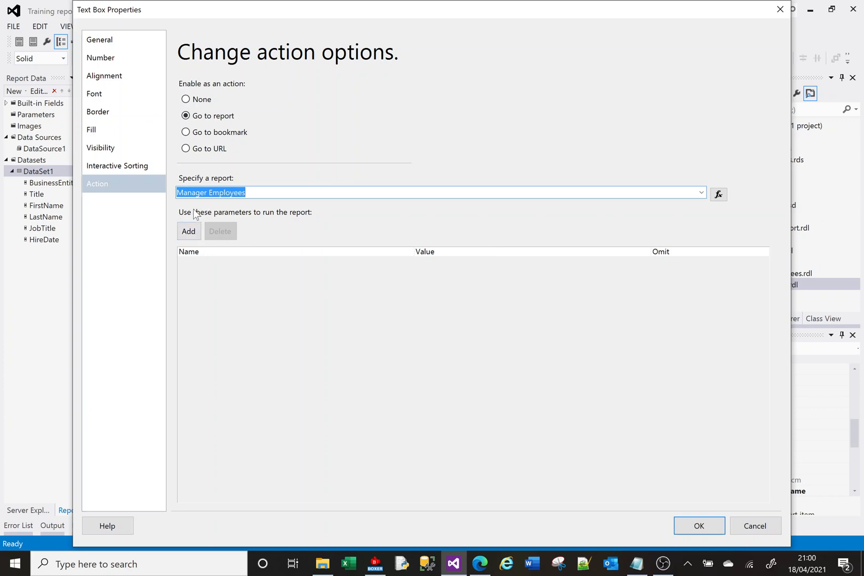
left_click(188, 231)
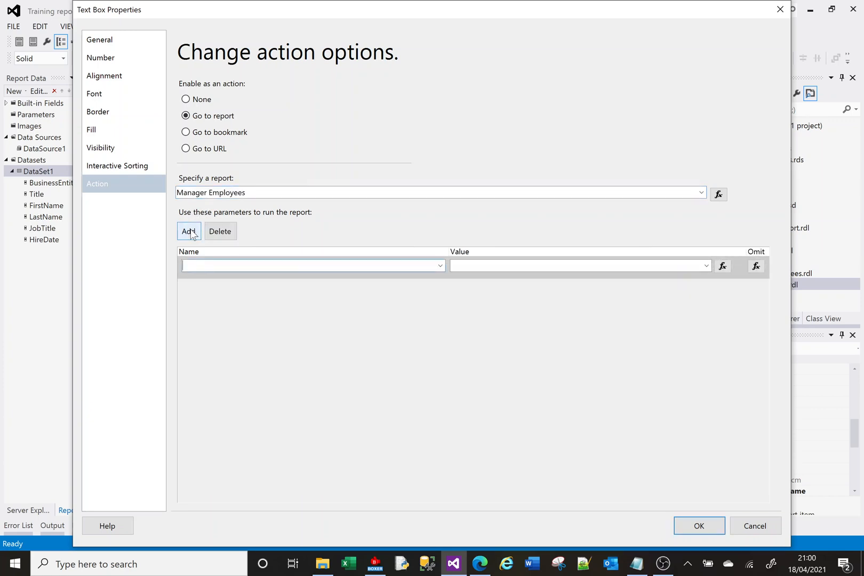
left_click(439, 266)
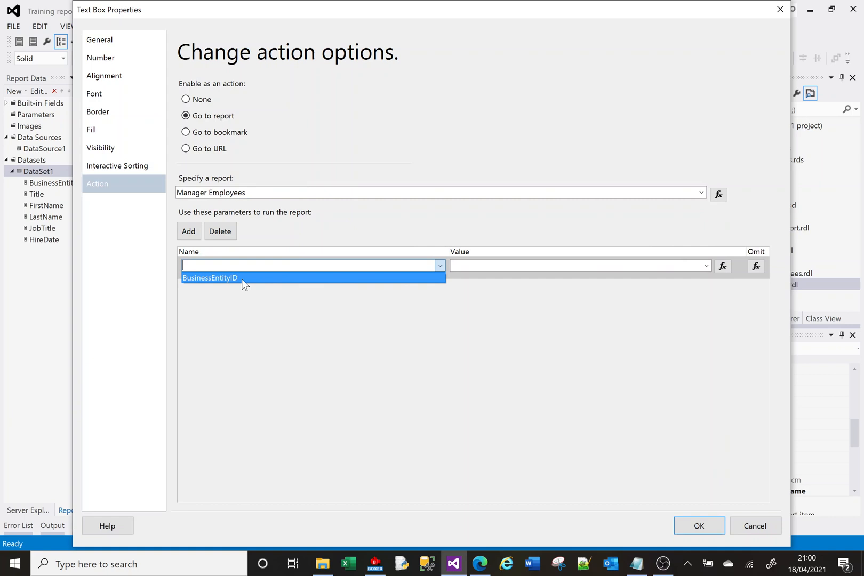
left_click(209, 278)
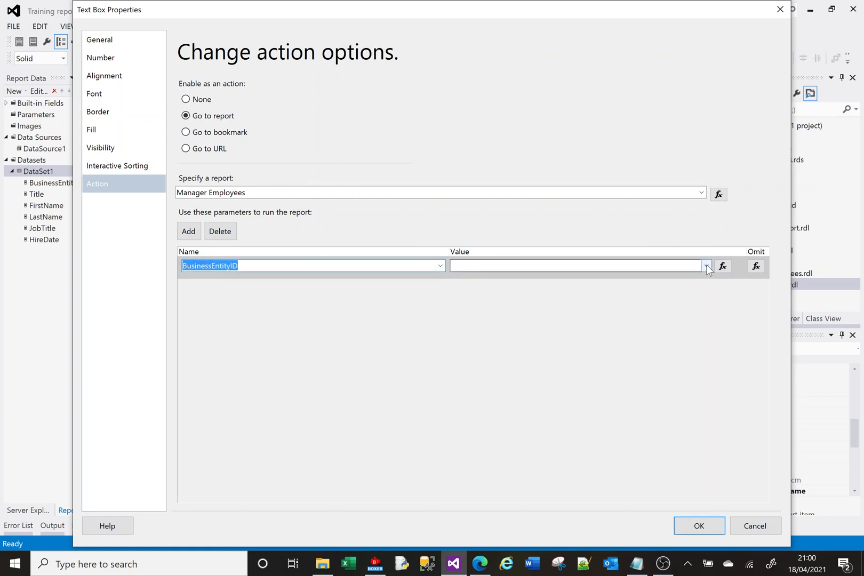
left_click(708, 266)
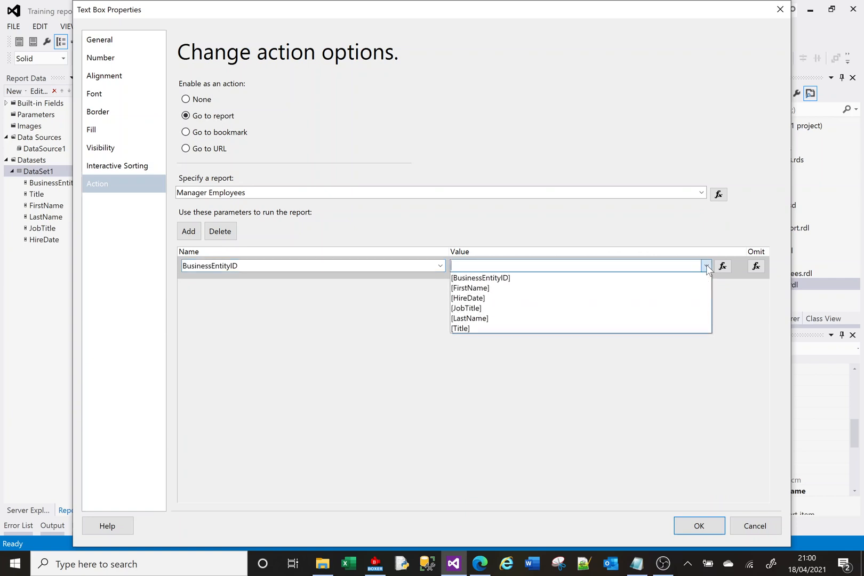
mouse_move(592, 278)
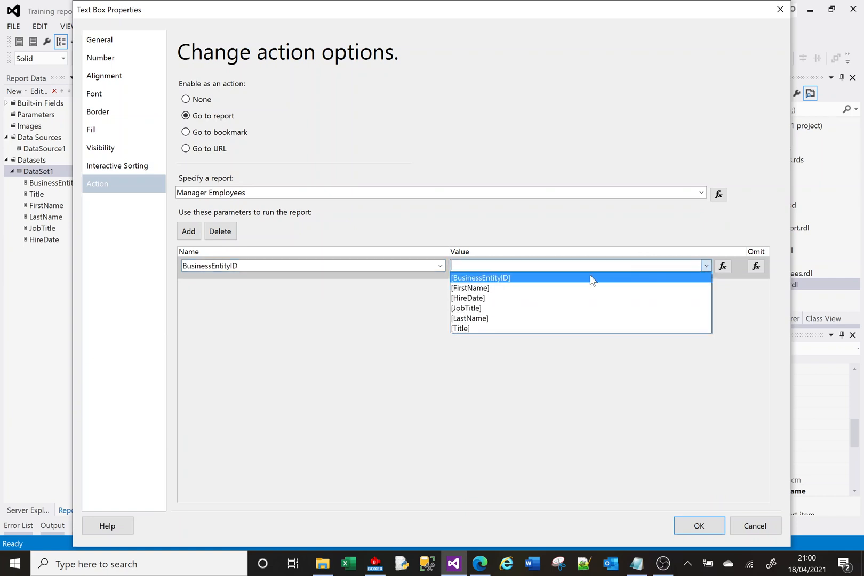
left_click(481, 277)
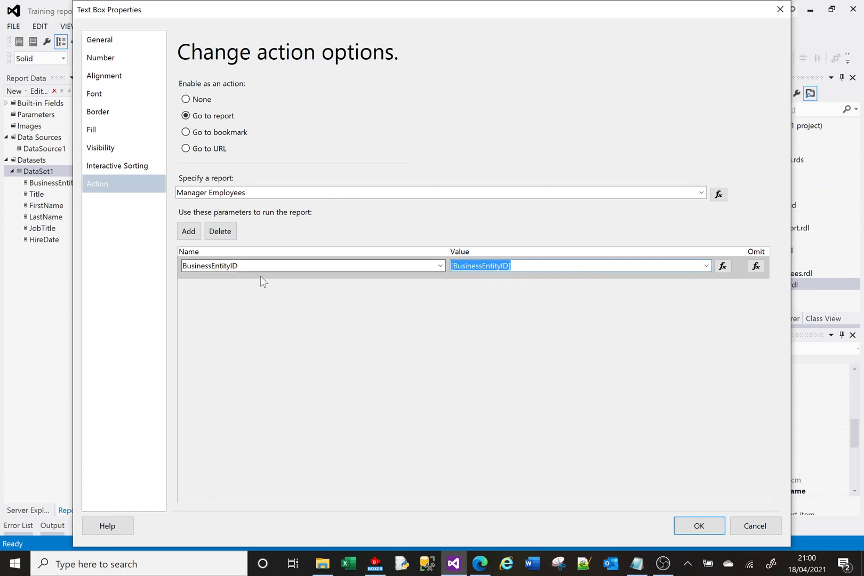
left_click(698, 526)
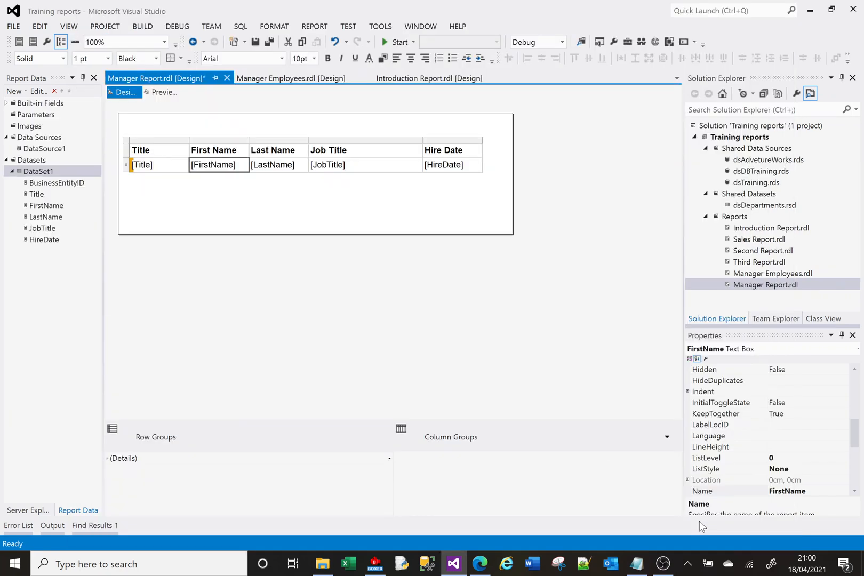
Insert a BusinessEntityID column left of Title and narrow the Title column
right_click(160, 150)
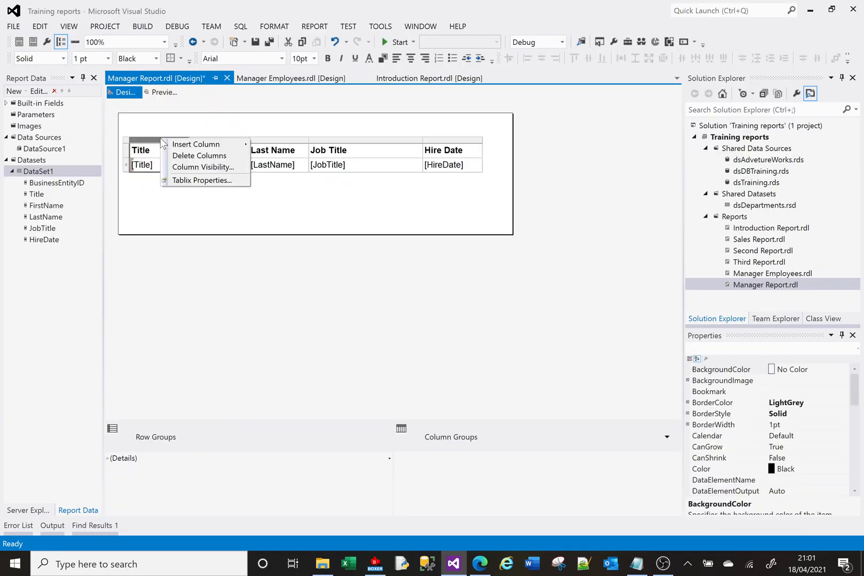
mouse_move(196, 144)
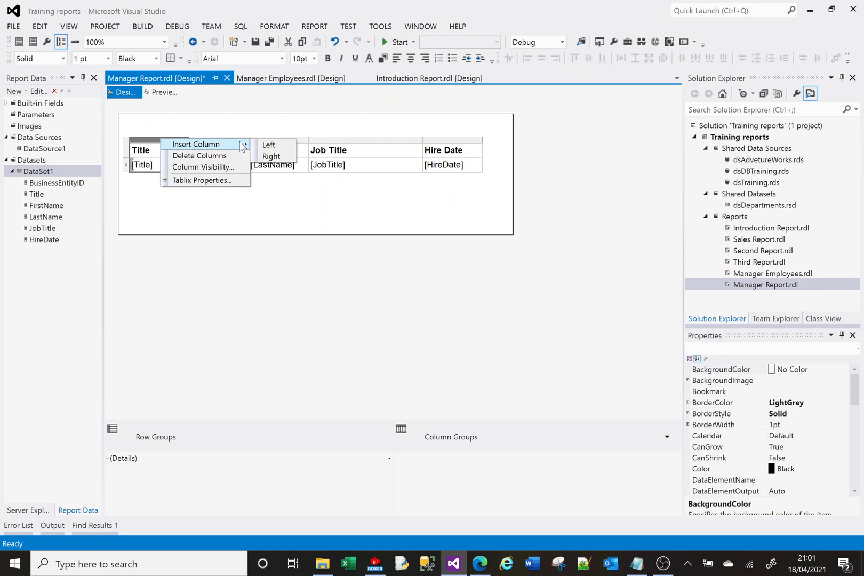
left_click(270, 145)
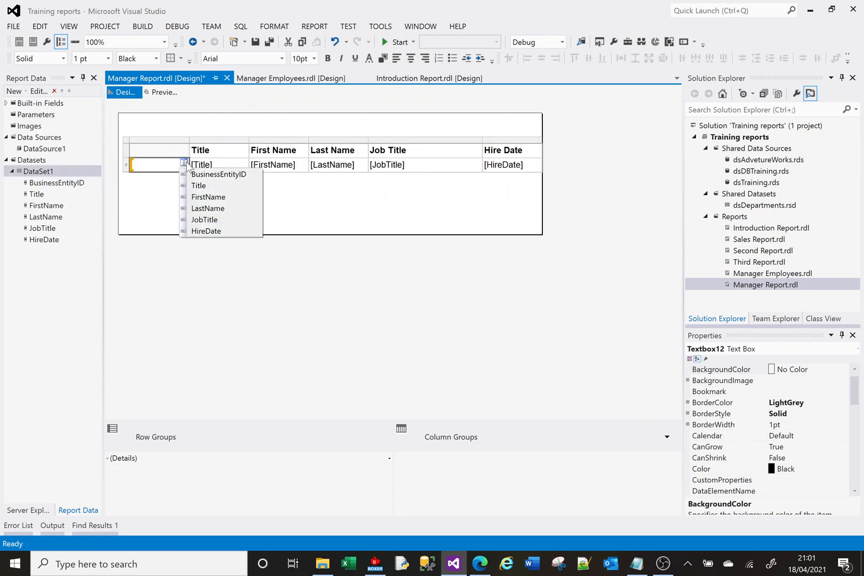
left_click(218, 175)
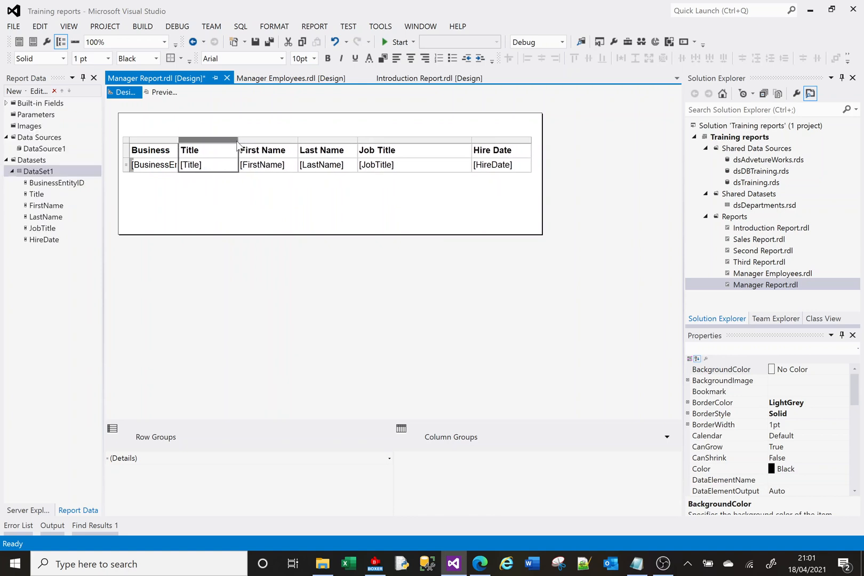
left_click_drag(237, 143, 210, 143)
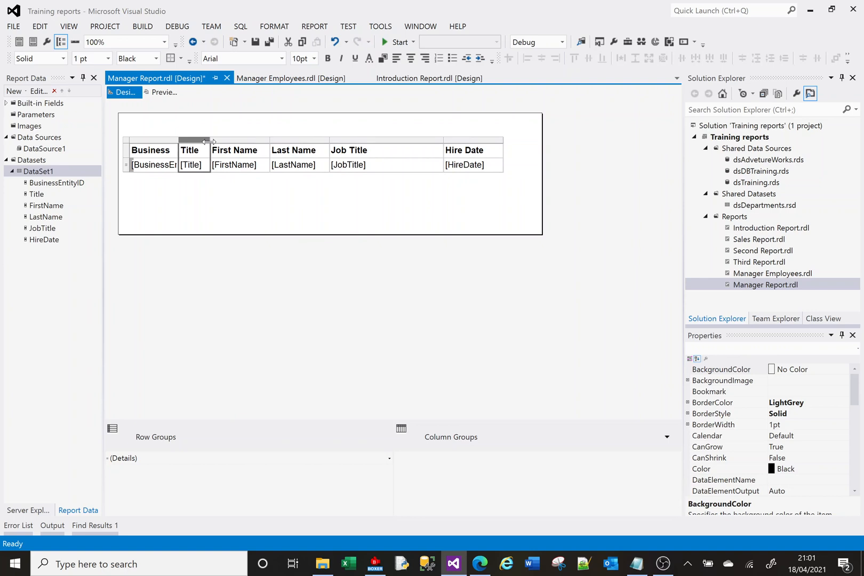
mouse_move(178, 131)
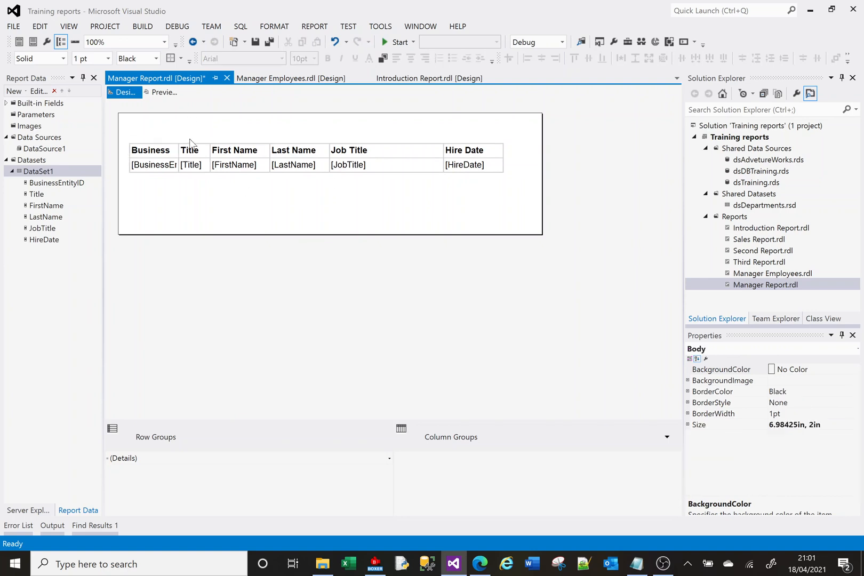
left_click(163, 93)
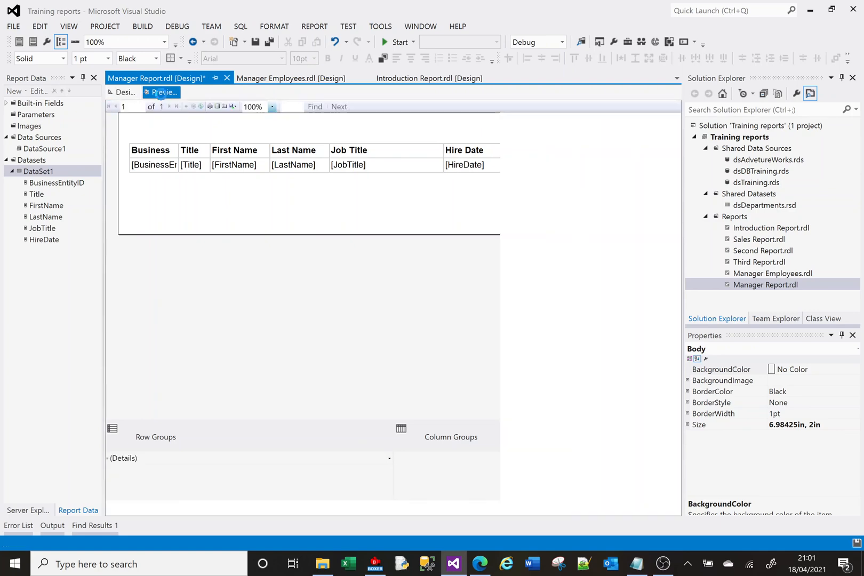
Preview the report to see Business Entity ID beside each manager's name and job
left_click(161, 92)
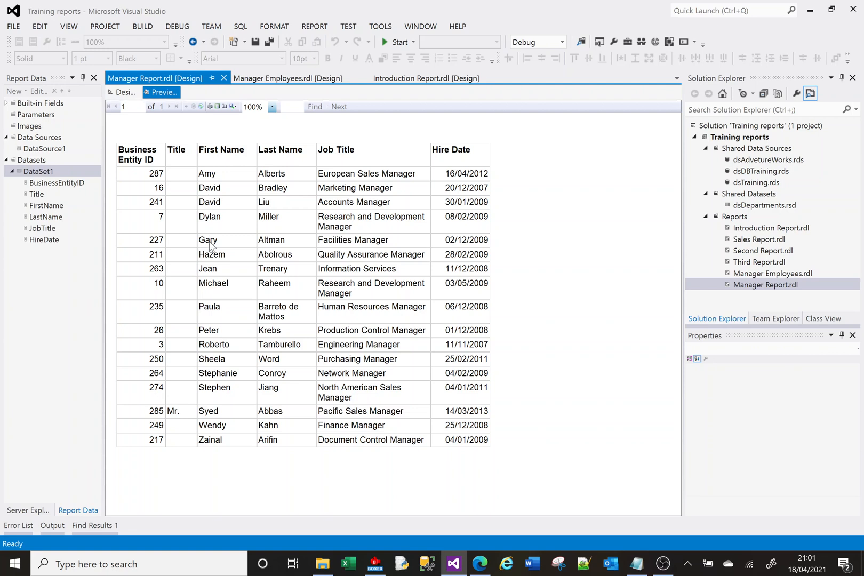
mouse_move(211, 247)
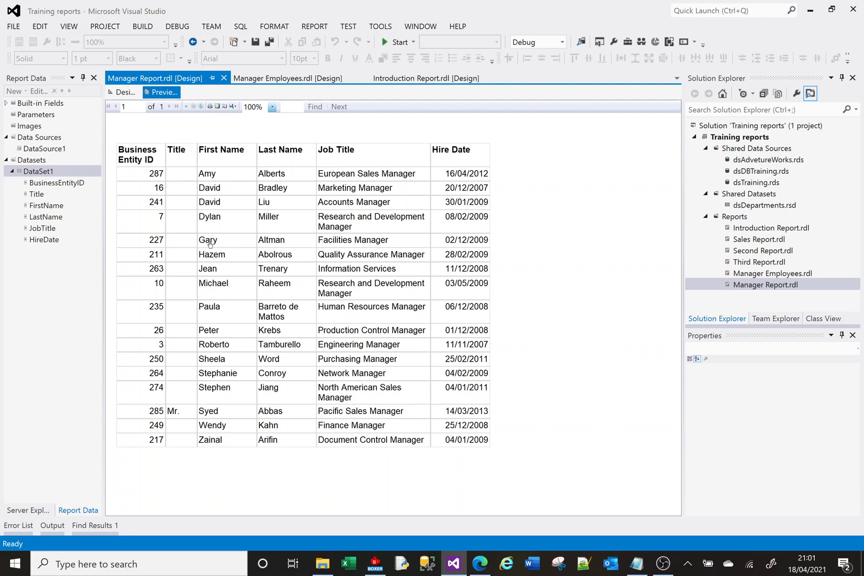
mouse_move(213, 247)
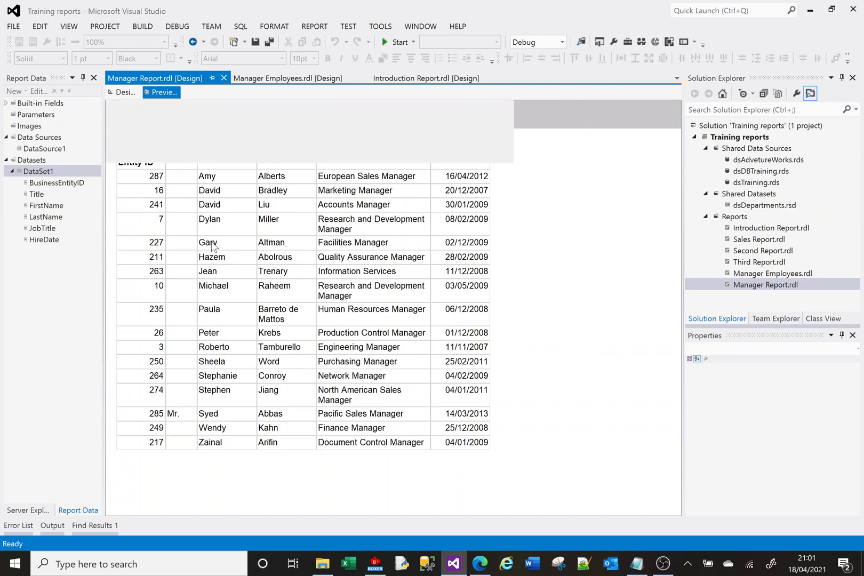
Drill through from first name Gary to the Manager Employees report for Gary Altman
left_click(630, 115)
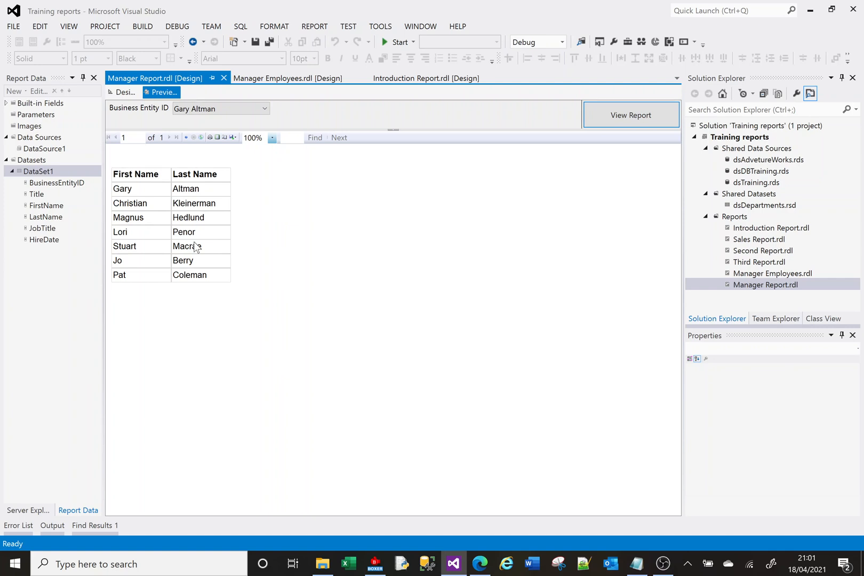
mouse_move(154, 77)
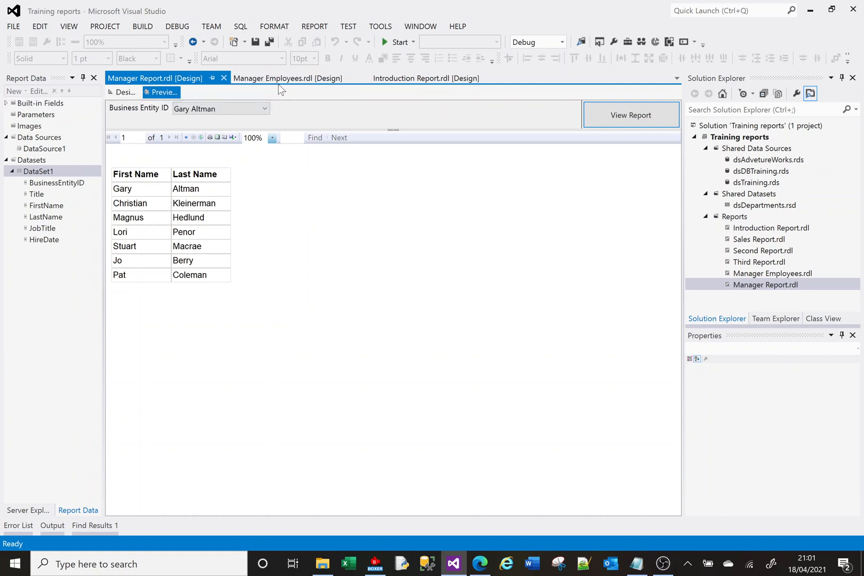
mouse_move(728, 273)
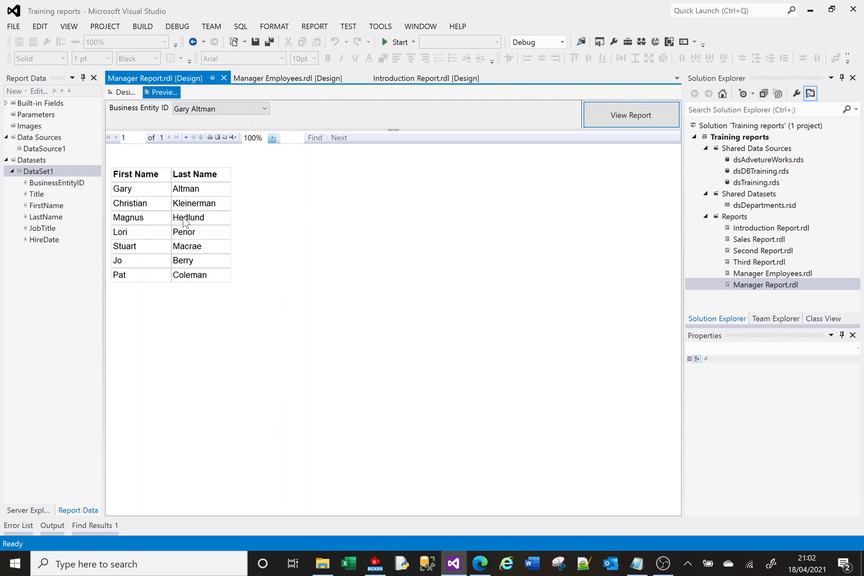
mouse_move(186, 224)
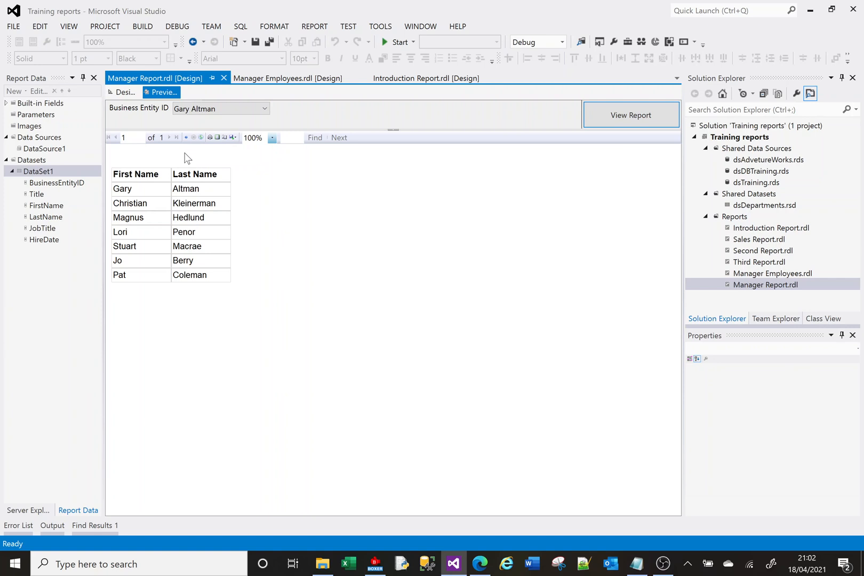
mouse_move(186, 138)
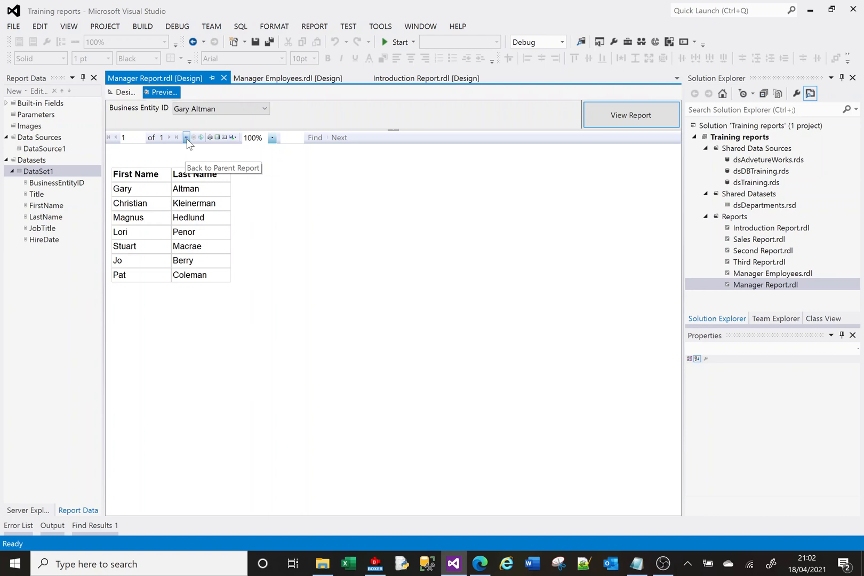
left_click(186, 137)
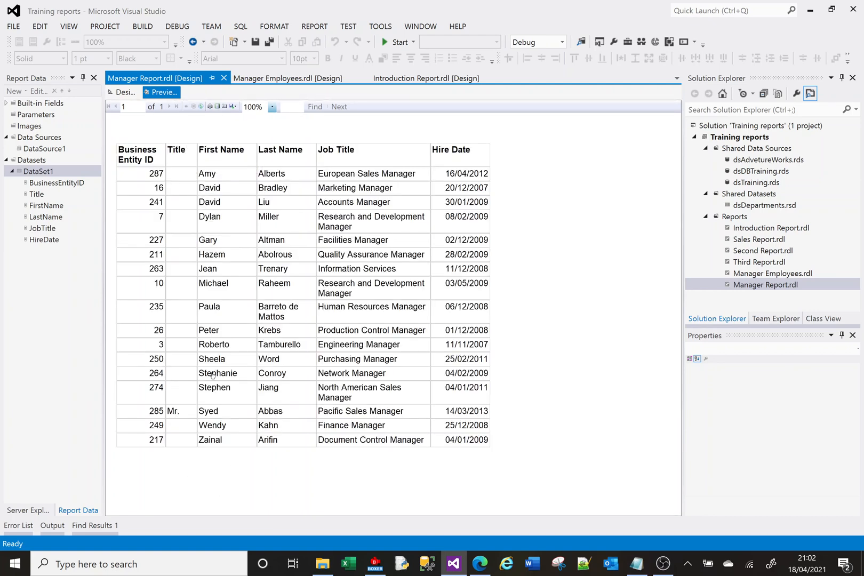
mouse_move(215, 378)
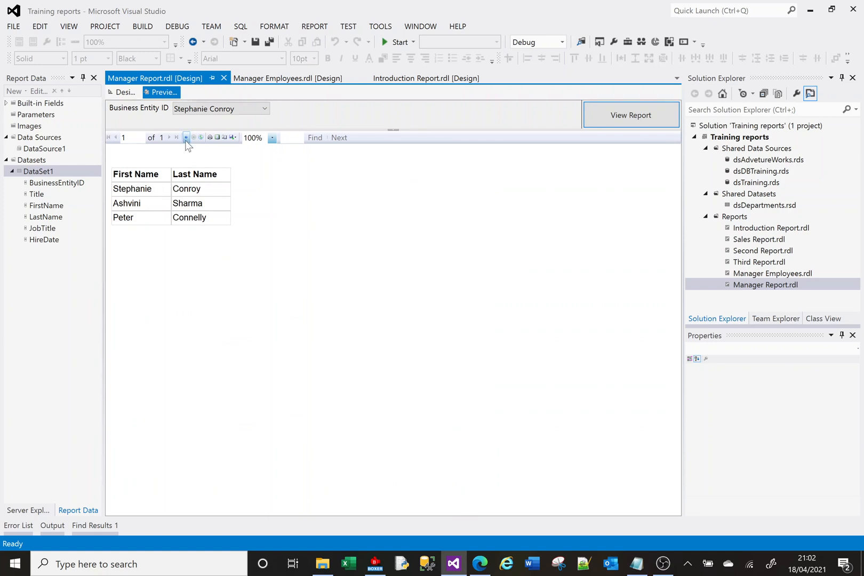
left_click(631, 115)
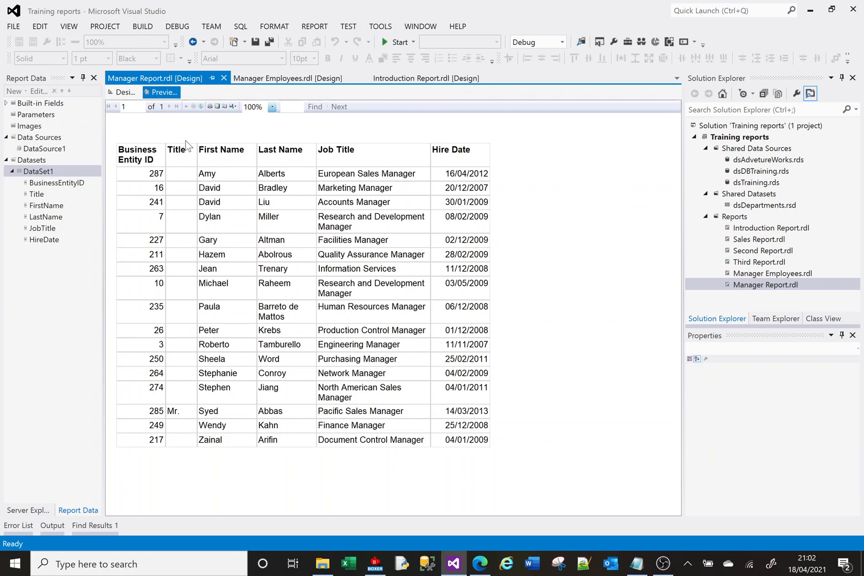
mouse_move(570, 263)
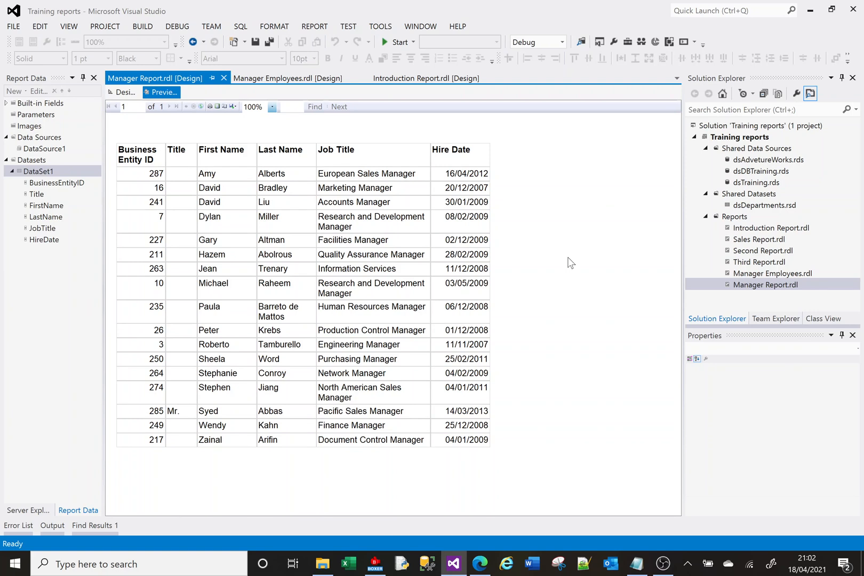